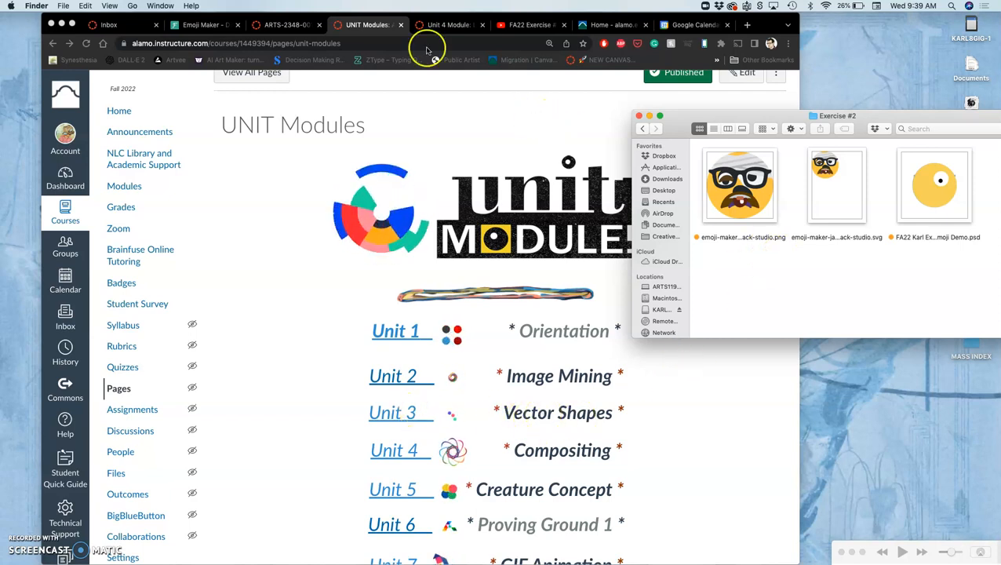
Switch to the Emoji Maker page showing the bandaged, mustached emoji
click(200, 24)
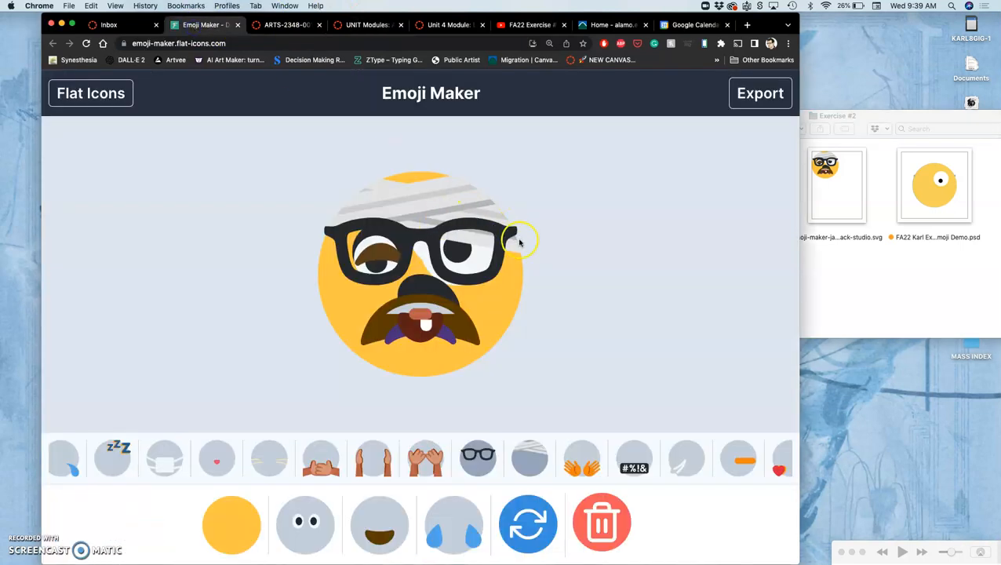
mouse_move(604, 255)
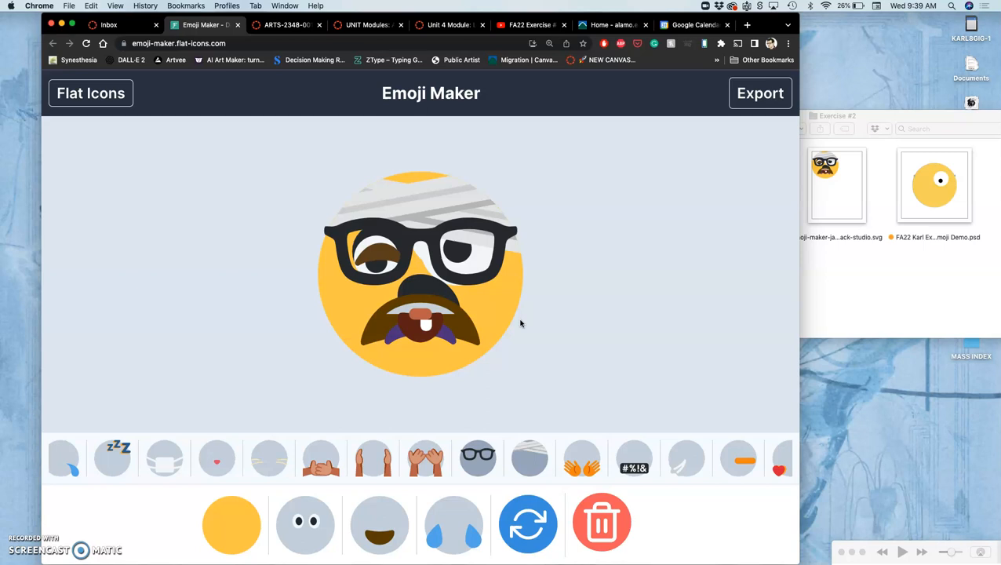
mouse_move(595, 292)
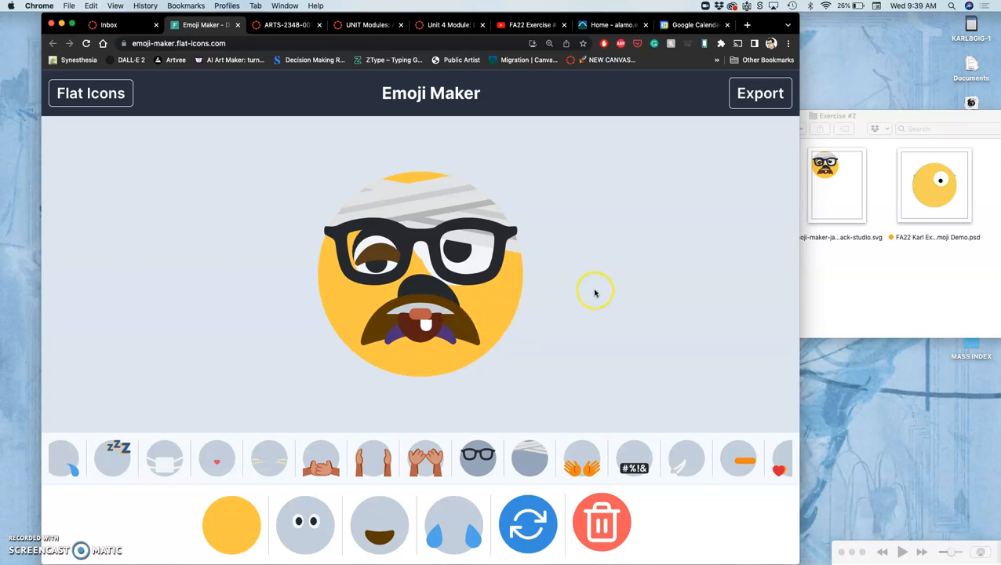
mouse_move(443, 330)
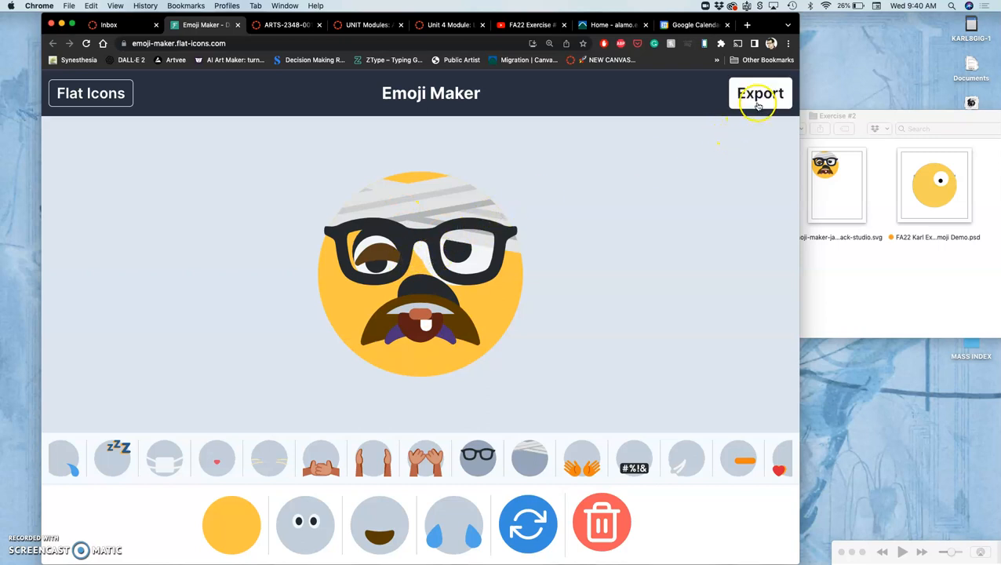
Show the emoji's PNG and SVG download options and open the downloaded PNG
click(761, 94)
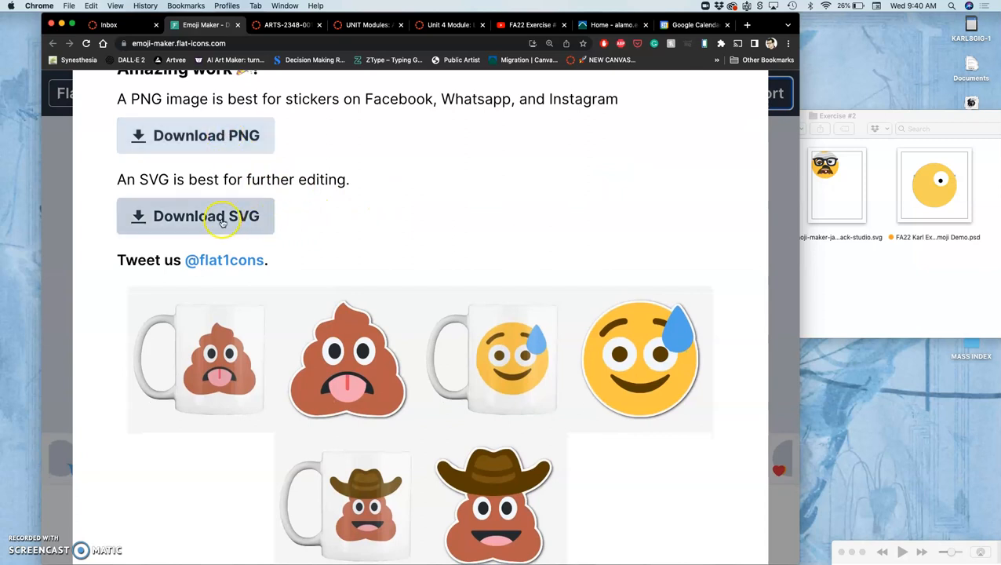
mouse_move(236, 141)
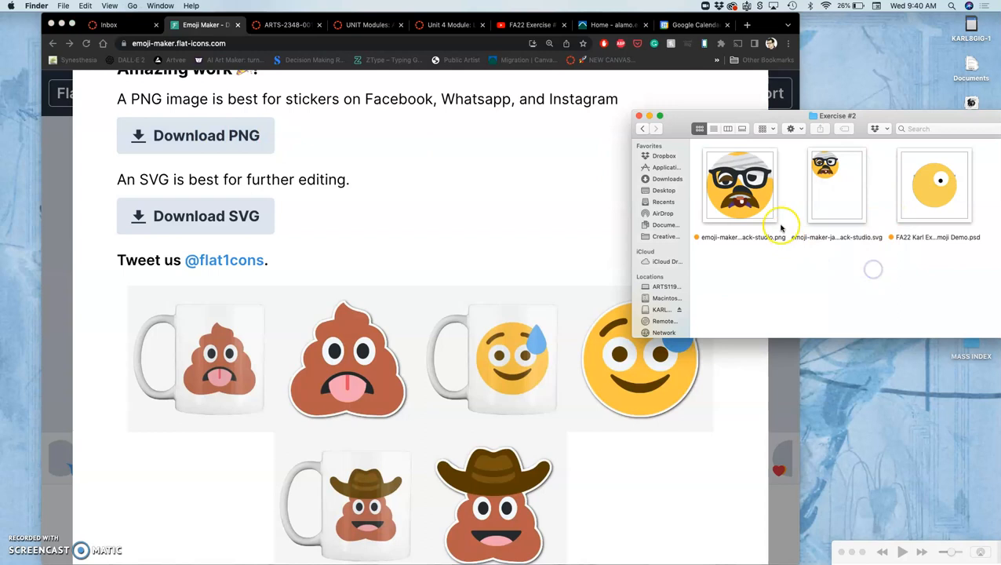
double_click(739, 185)
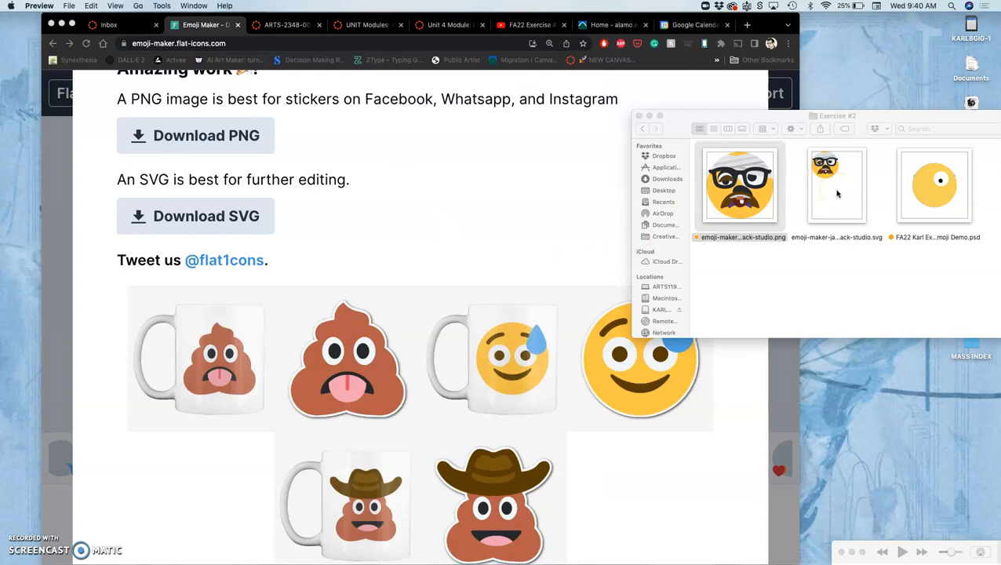
Open the emoji SVG in Illustrator, zoom in, expand Layer 1, and close the document
click(835, 185)
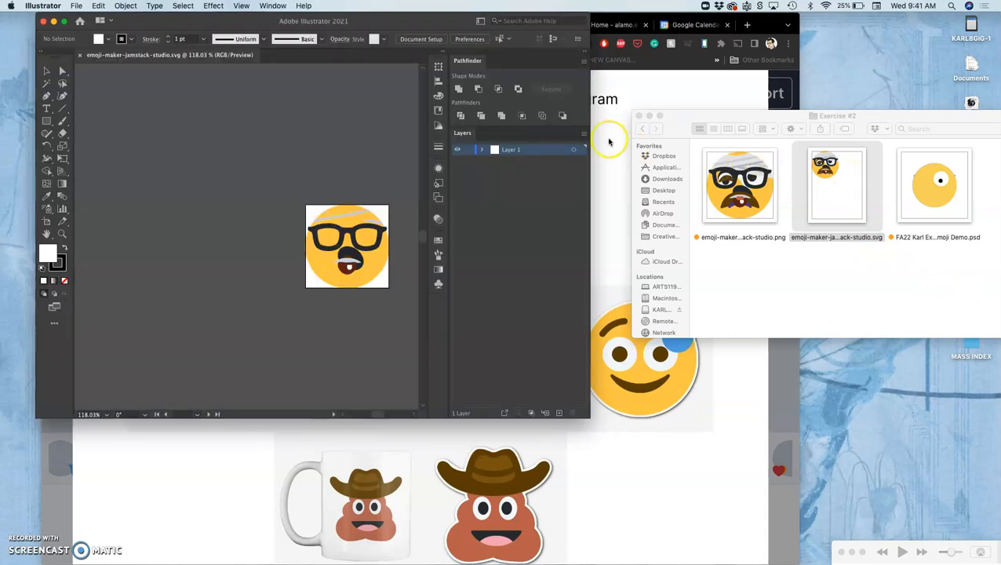
click(347, 219)
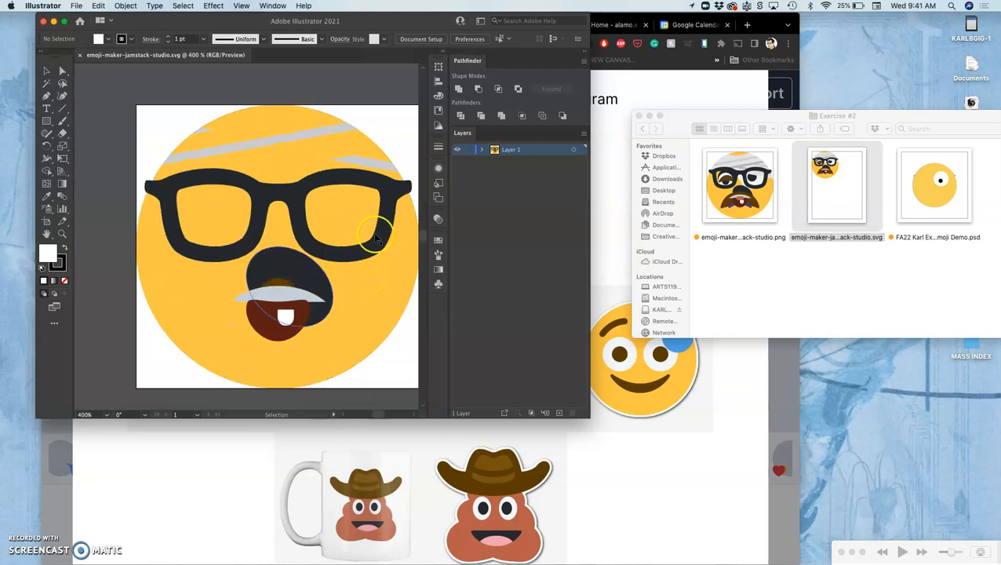
click(481, 149)
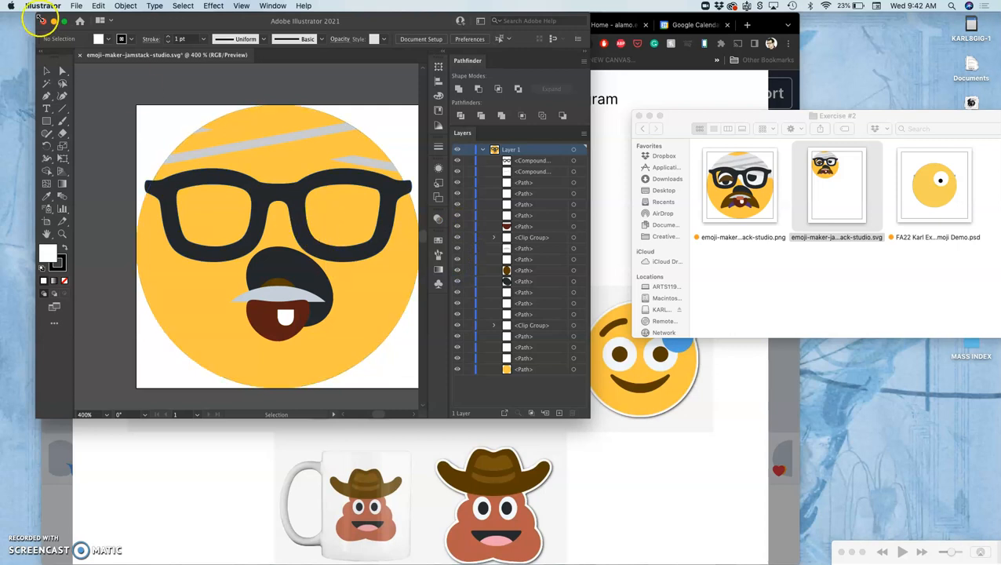
click(37, 20)
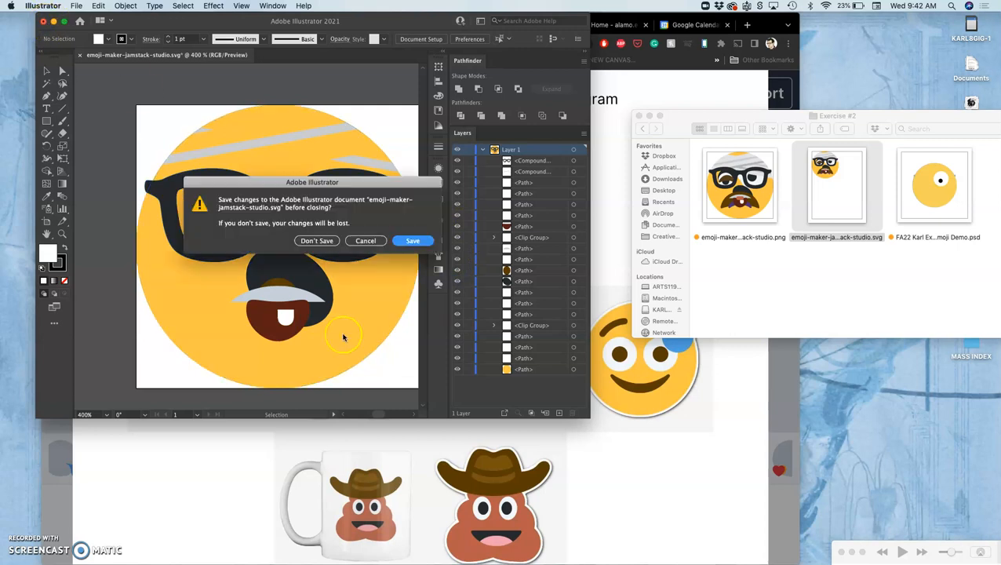
Close the SVG without saving and dismiss the Emoji Maker download options
click(316, 241)
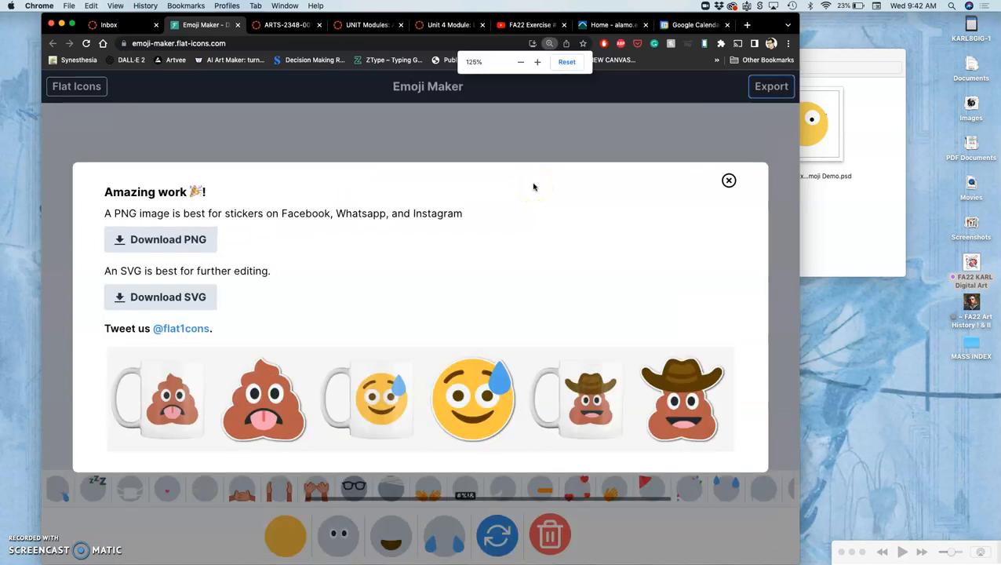
click(729, 180)
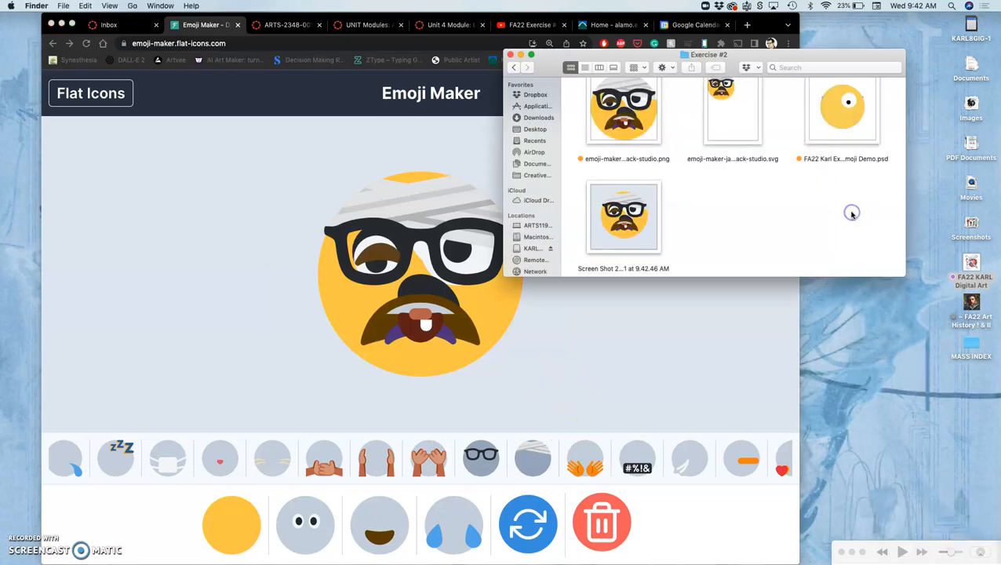
mouse_move(731, 196)
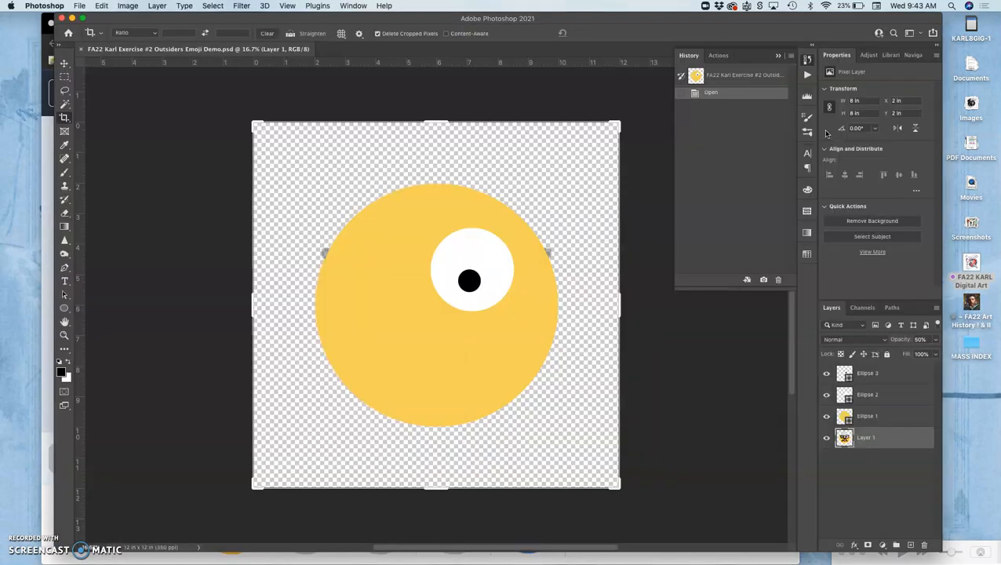
mouse_move(826, 131)
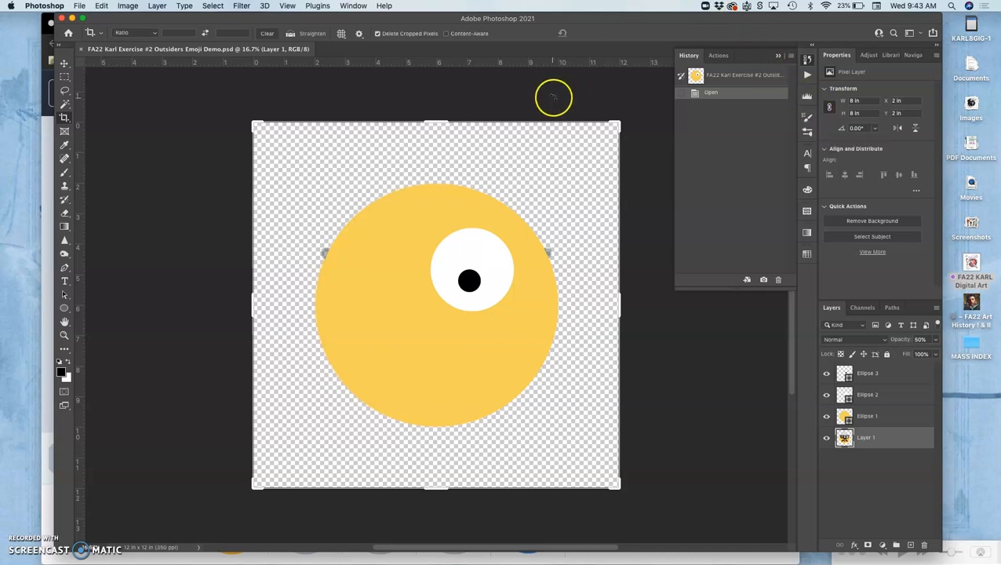
mouse_move(221, 6)
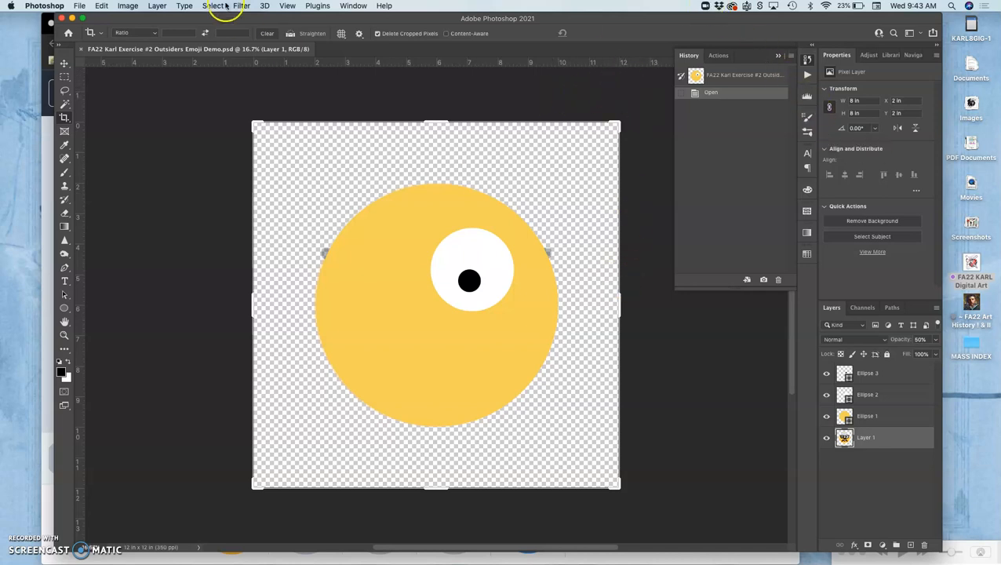
Check the demo PSD's Image Size: 12 by 12 inches at 350 ppi
click(128, 5)
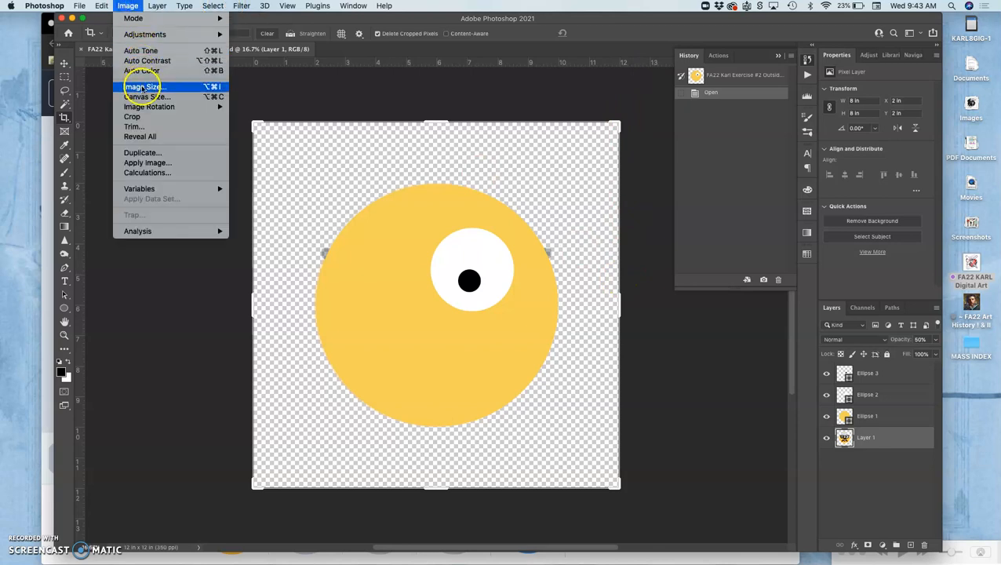
click(144, 83)
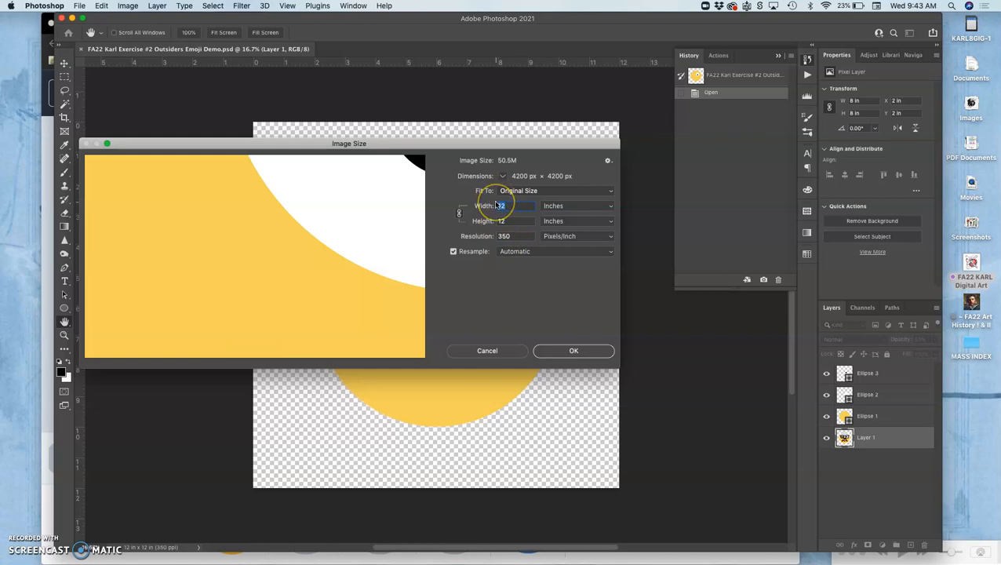
mouse_move(506, 206)
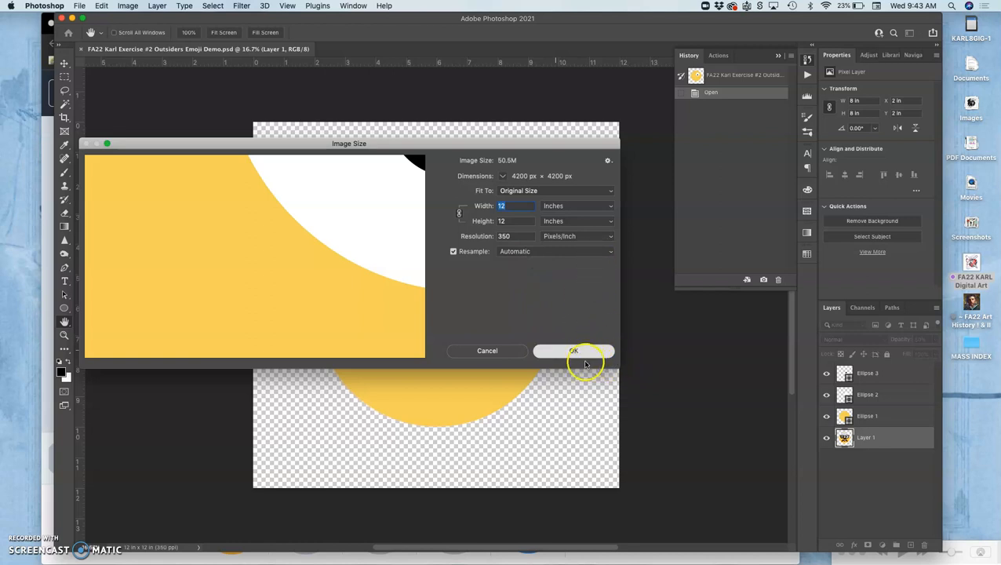
Close the Image Size dialog, keeping the size unchanged
click(573, 351)
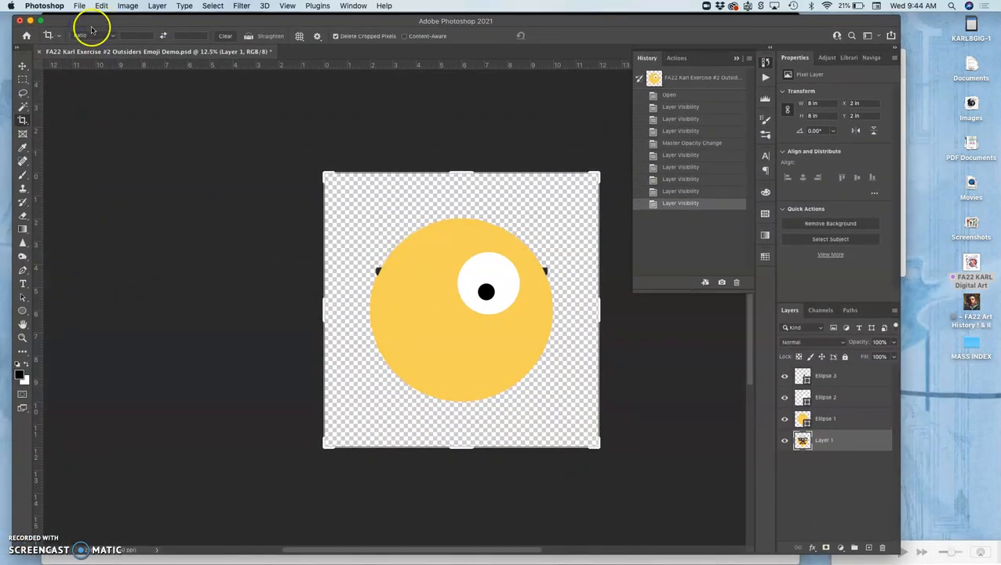
Create a new 12 by 12 inch, 350 ppi document via File > New
click(76, 7)
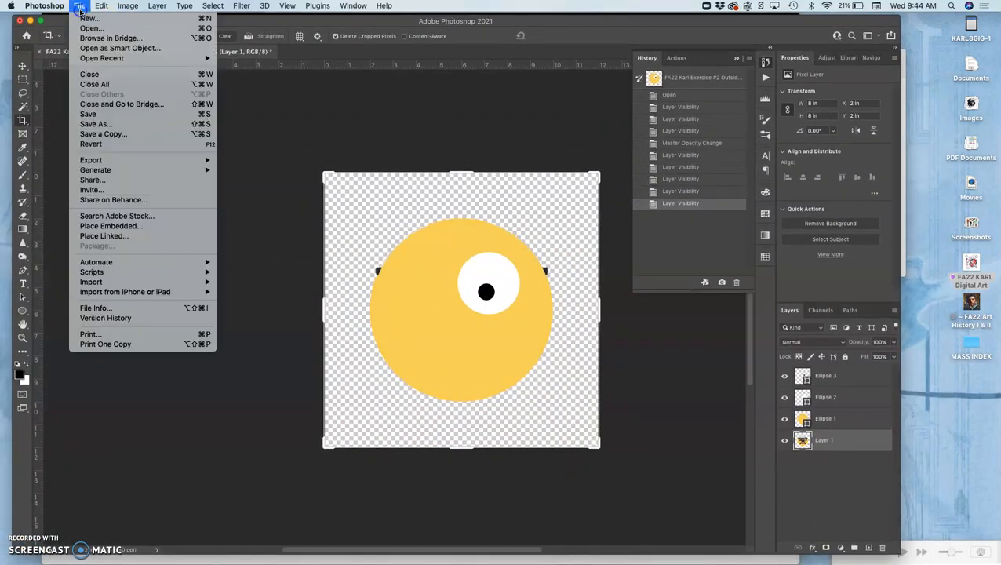
click(89, 17)
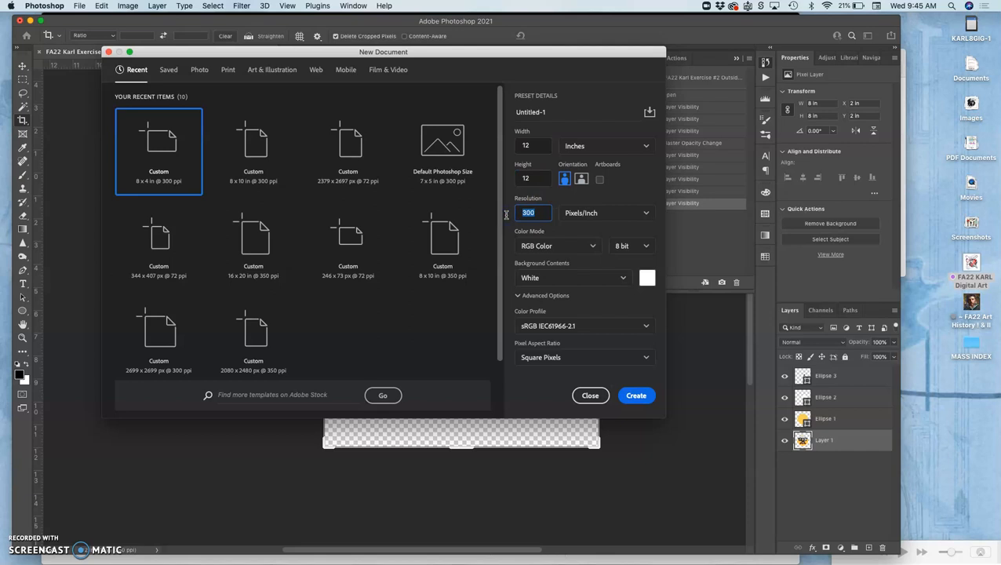
text(36)
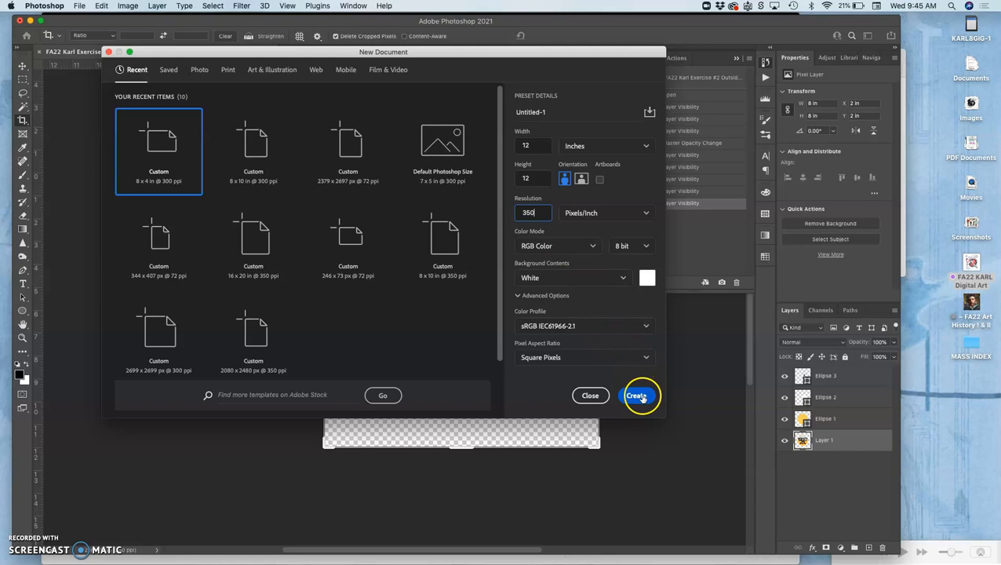
click(640, 395)
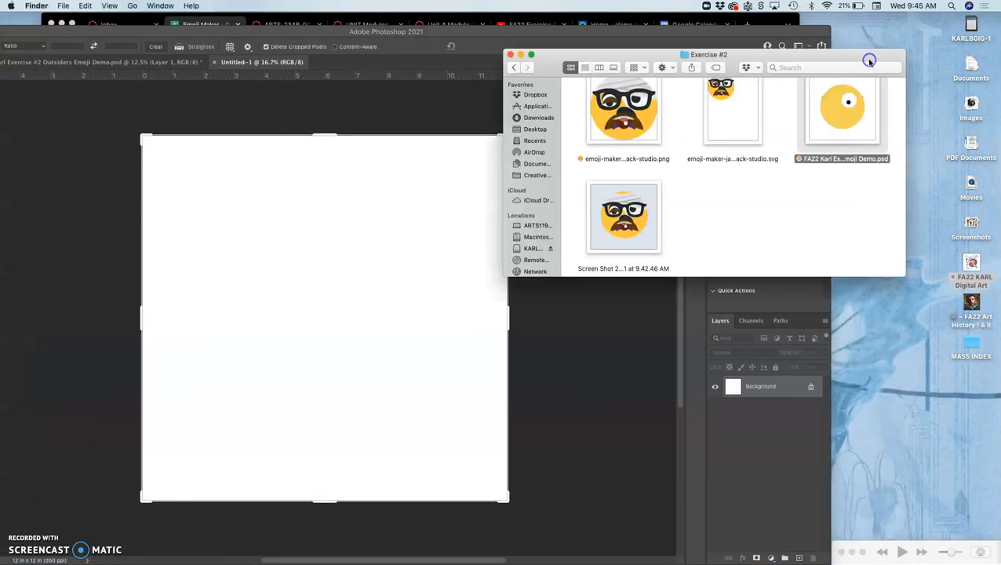
Locate the emoji screenshot in the Exercise #2 Finder folder
click(623, 217)
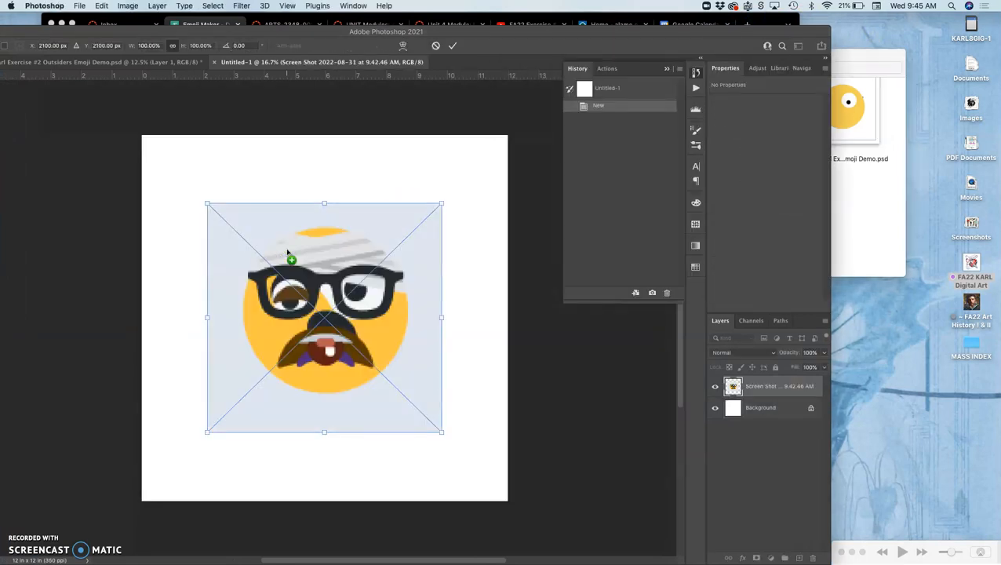
mouse_move(510, 286)
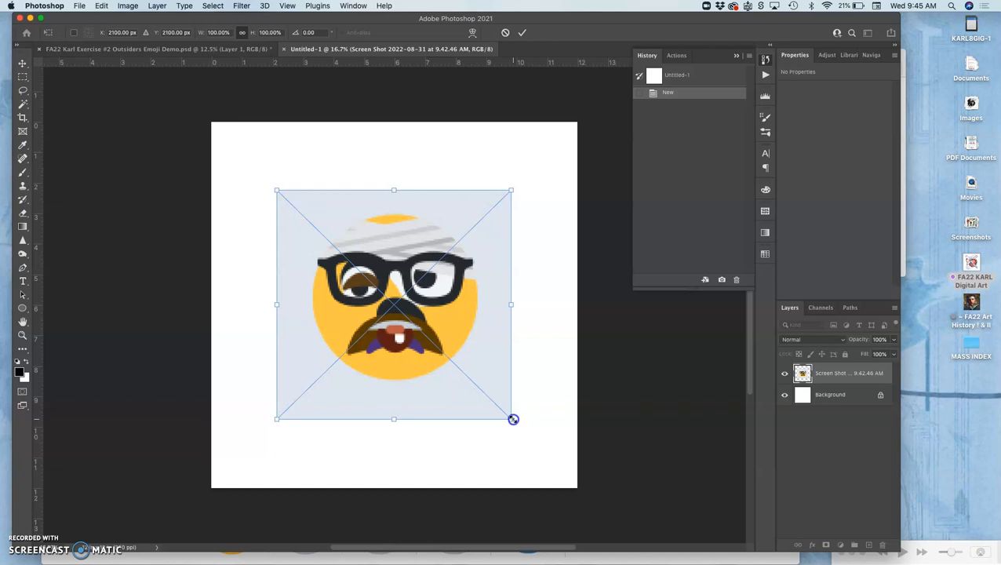
mouse_move(518, 421)
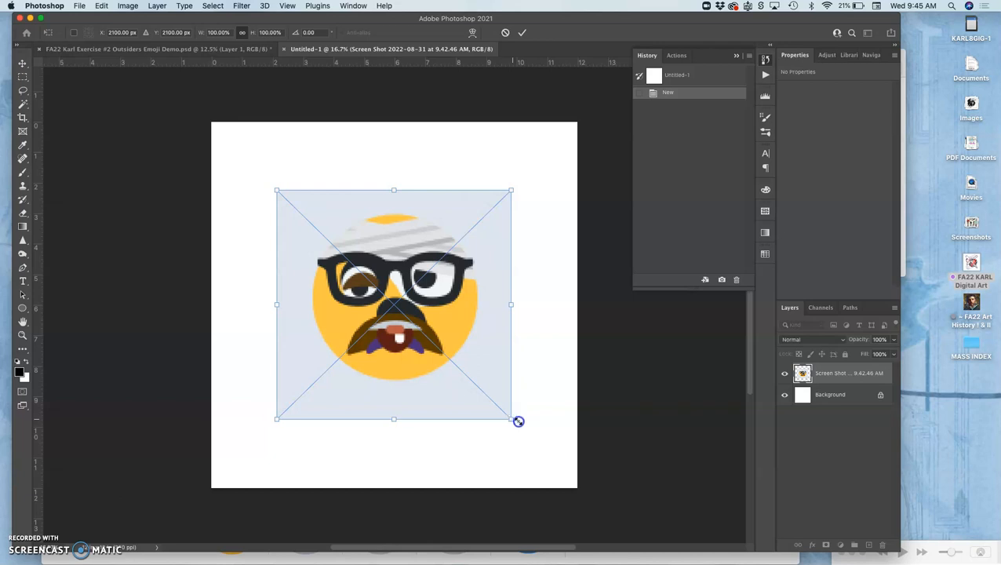
Scale the placed emoji screenshot up to fill the 12-inch canvas
drag(518, 421, 529, 437)
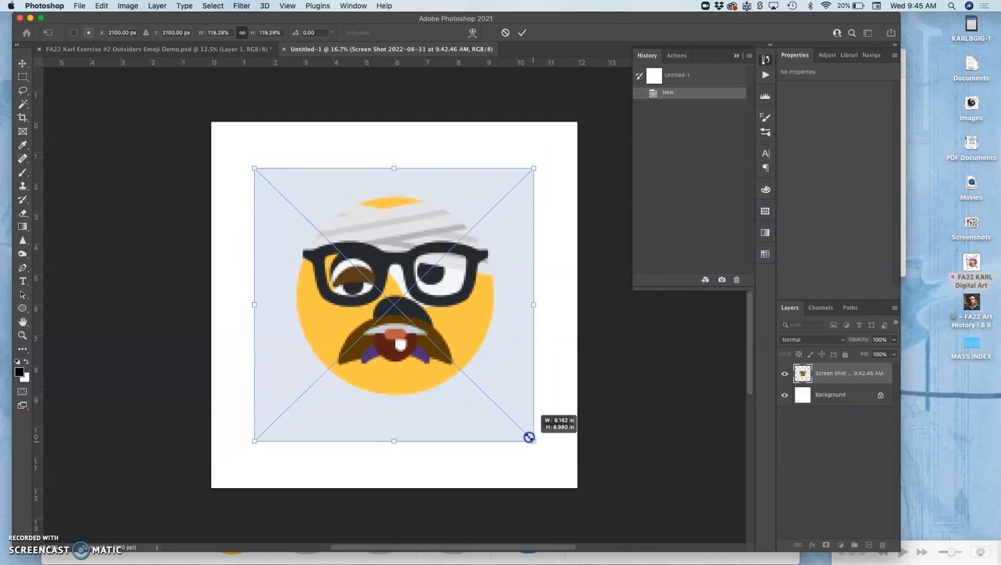
drag(529, 436, 548, 447)
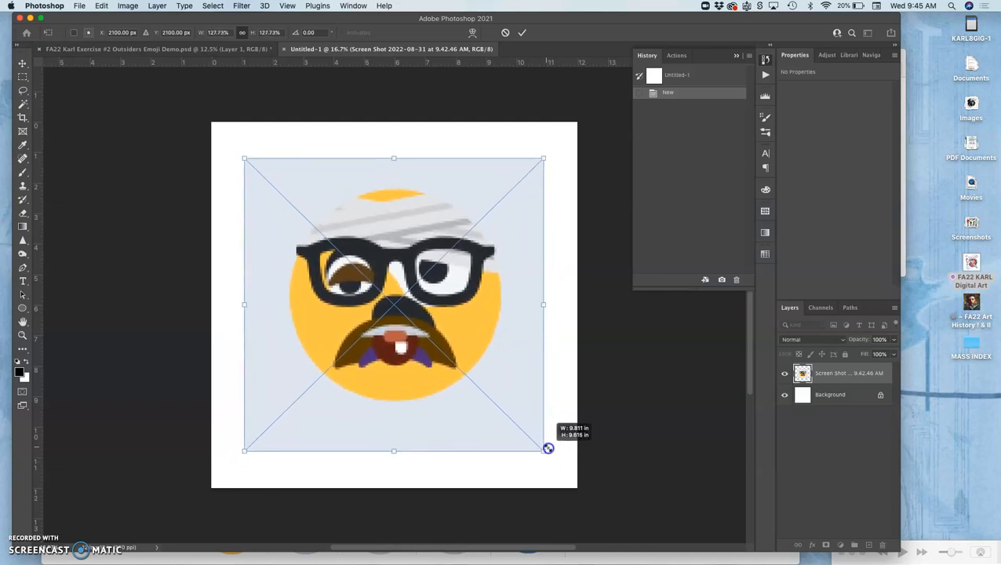
drag(549, 448, 565, 459)
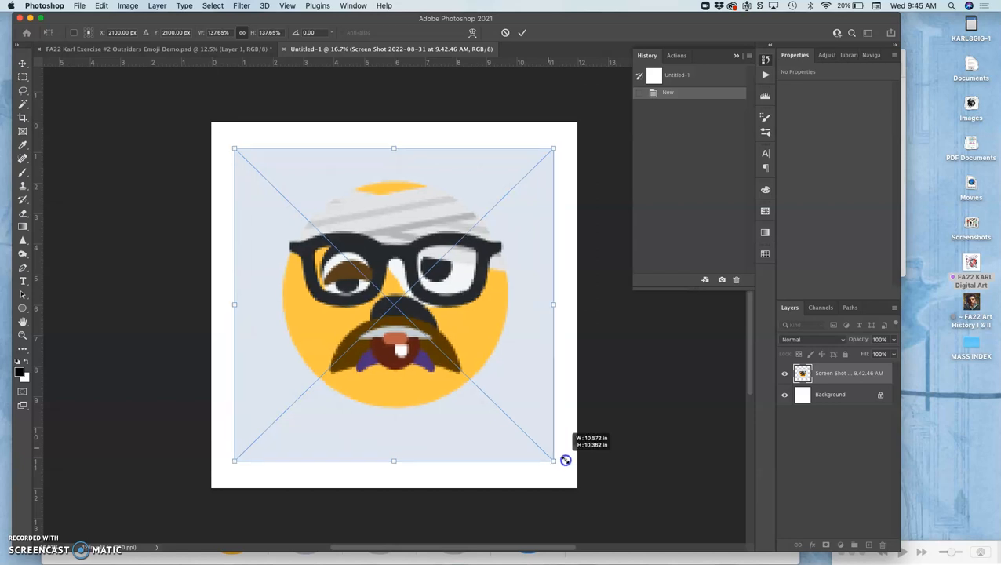
drag(553, 461, 581, 486)
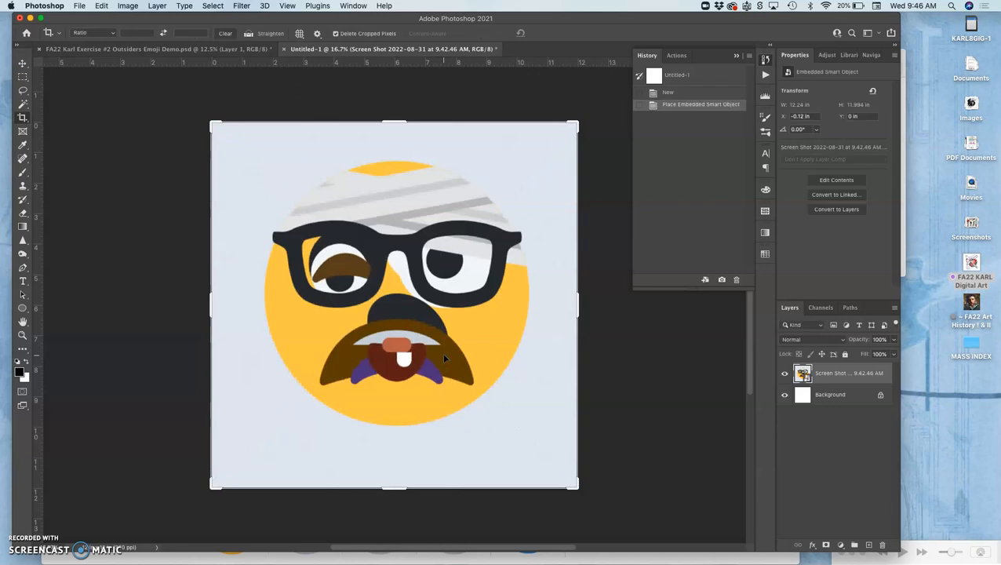
mouse_move(452, 360)
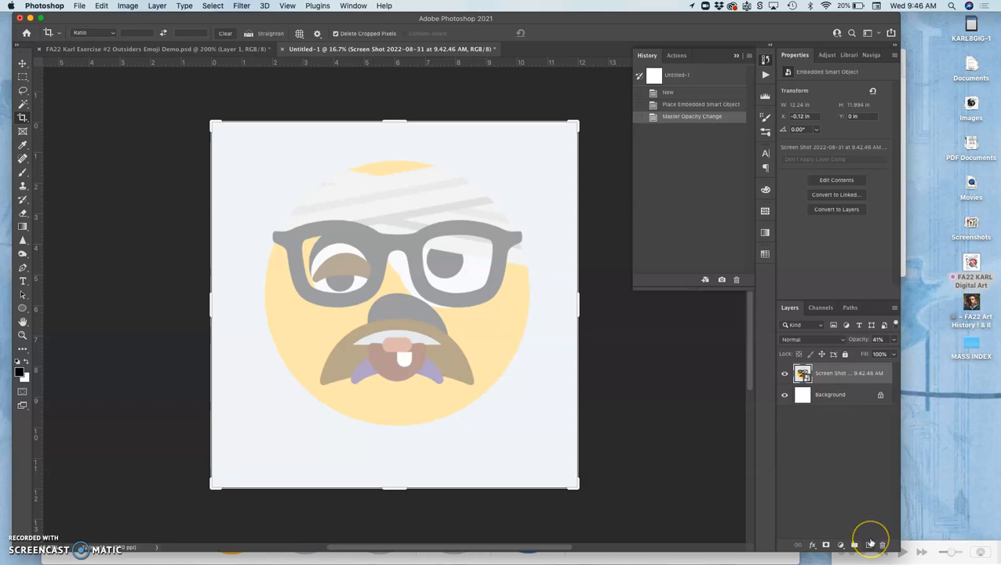
mouse_move(878, 540)
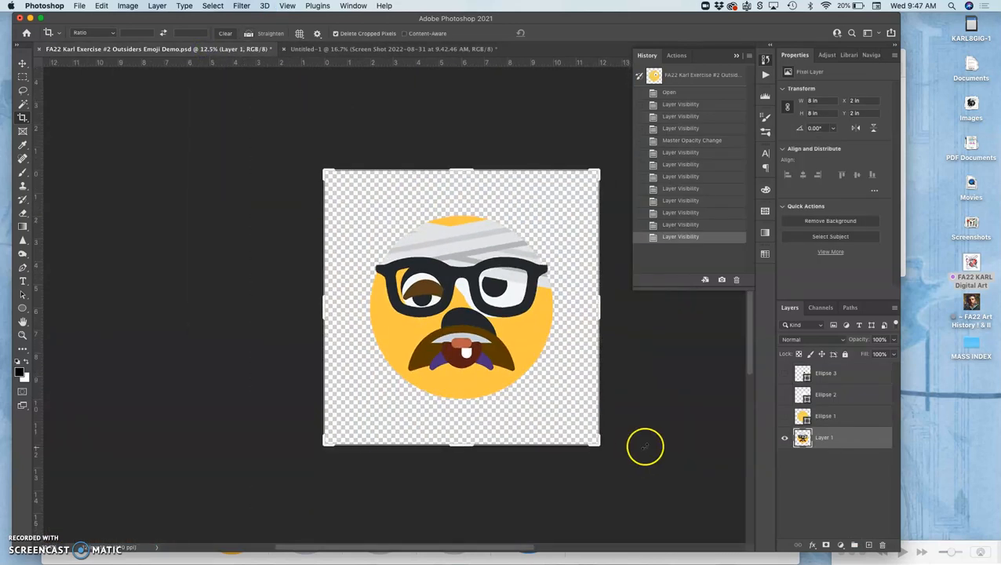
Toggle the ellipse layers' visibility and lower the reference emoji's opacity to 50%
click(784, 436)
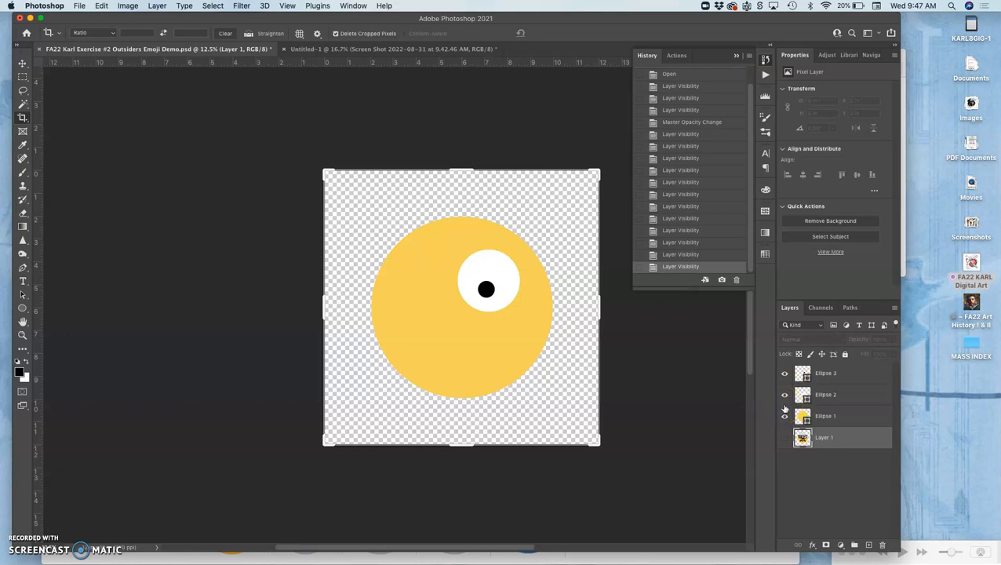
mouse_move(783, 410)
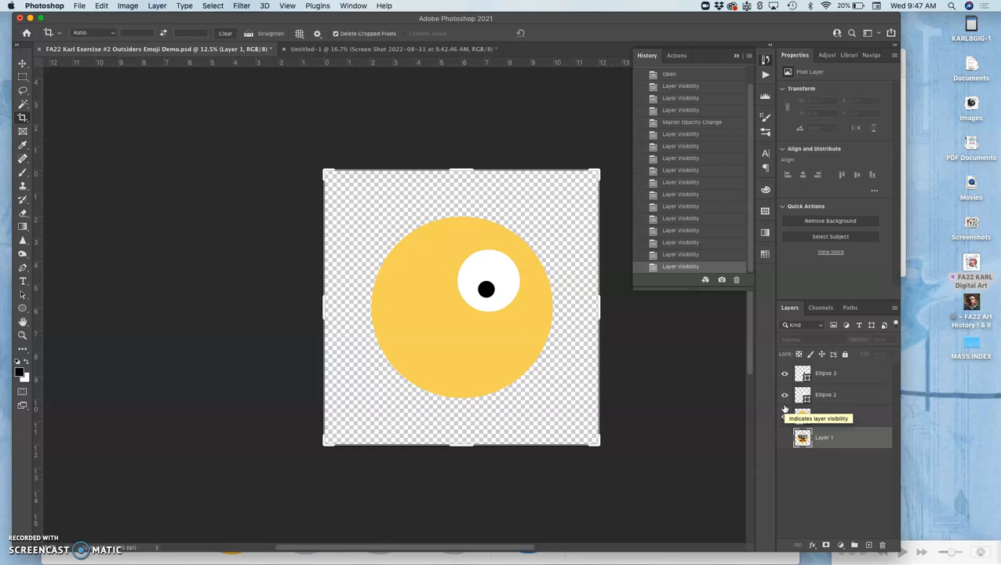
click(784, 415)
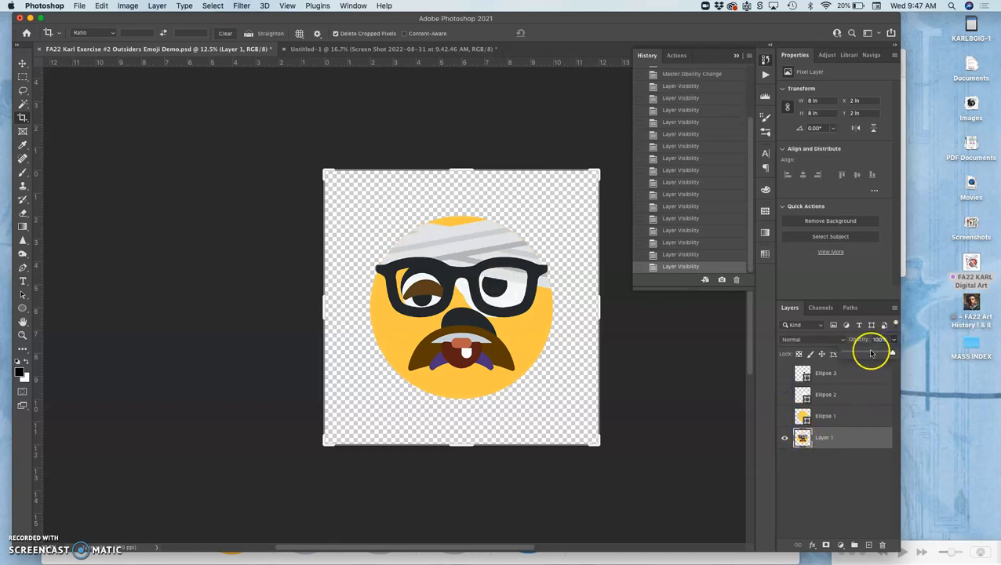
drag(870, 351, 867, 352)
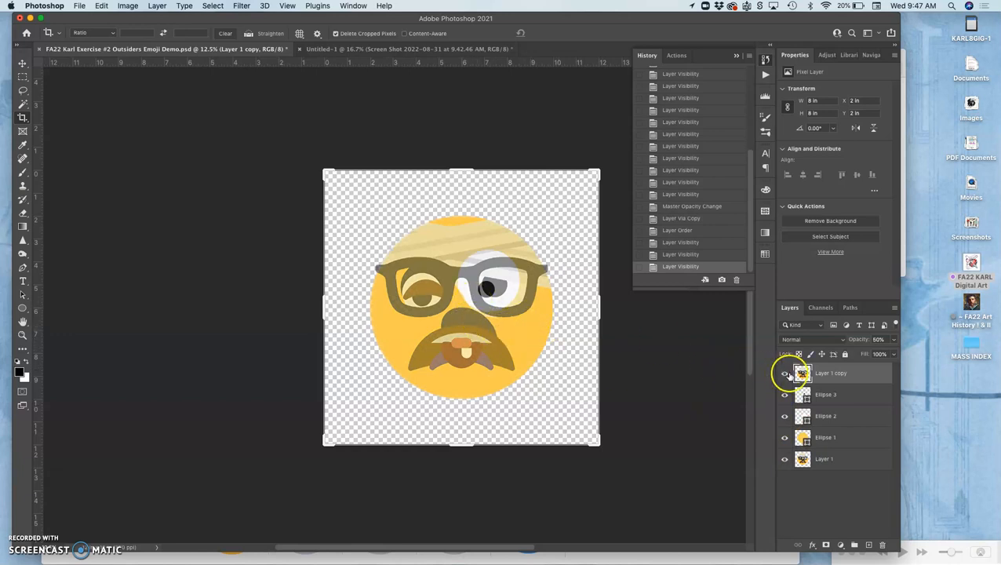
Lock Layer 1 copy with Lock all, then select the Ellipse 3 pupil layer
click(784, 373)
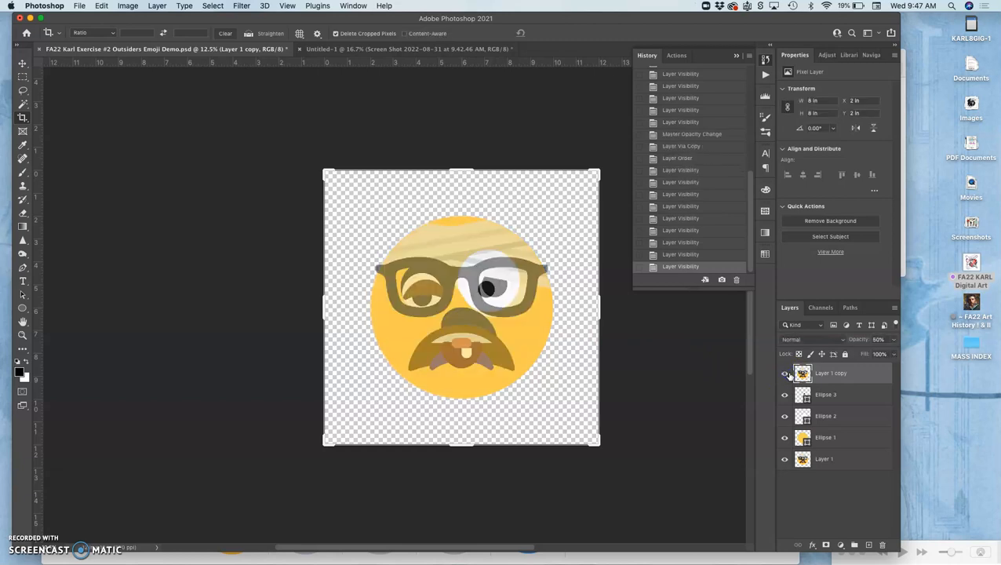
mouse_move(786, 372)
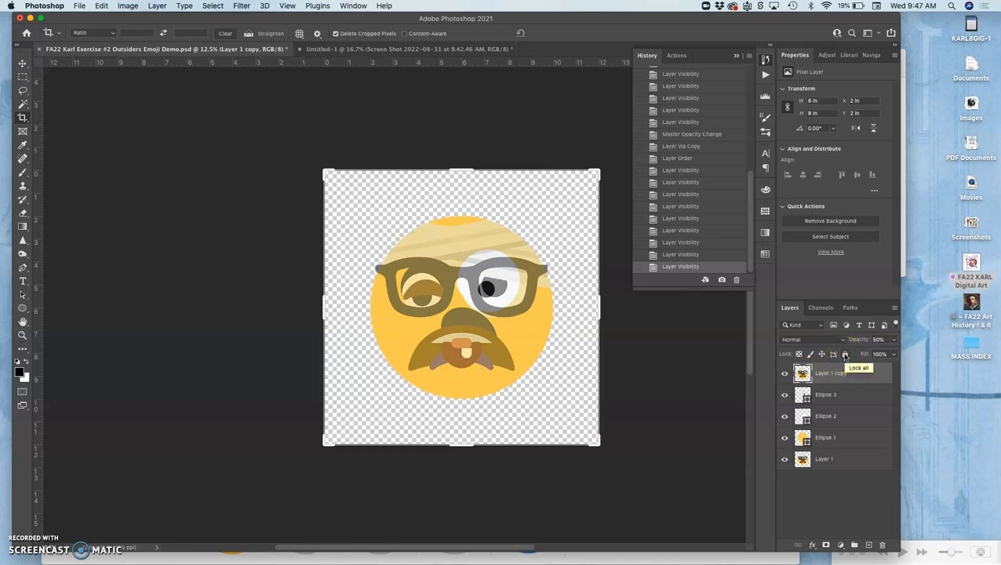
click(845, 354)
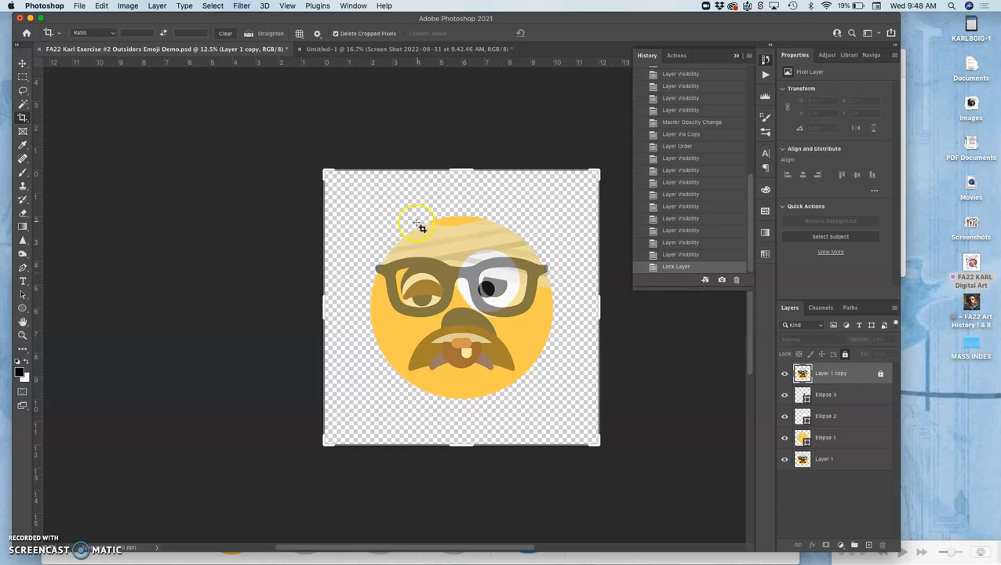
mouse_move(413, 230)
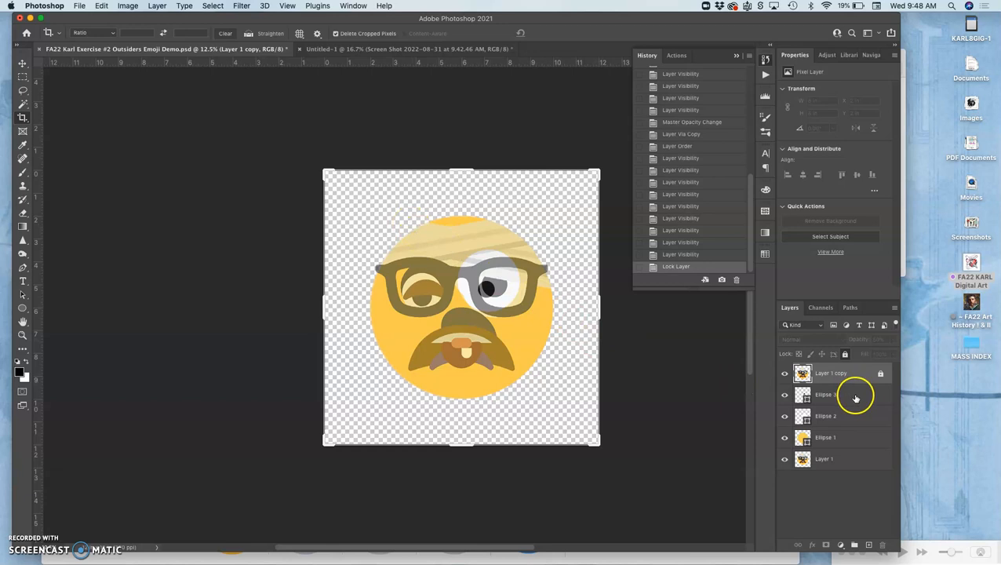
click(855, 394)
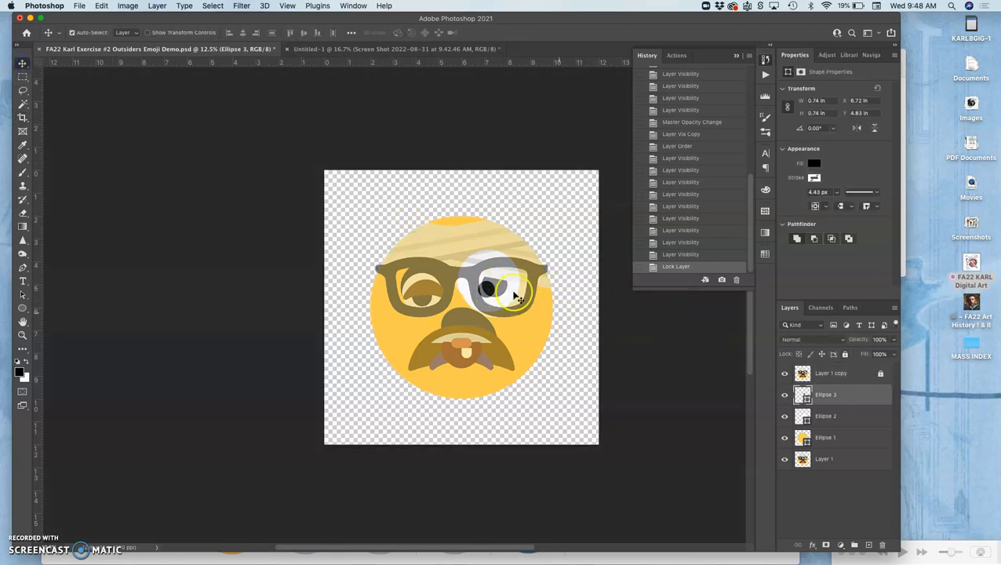
Drag the Ellipse 3 pupil onto the reference's open eye and nudge it into place
drag(514, 286, 490, 283)
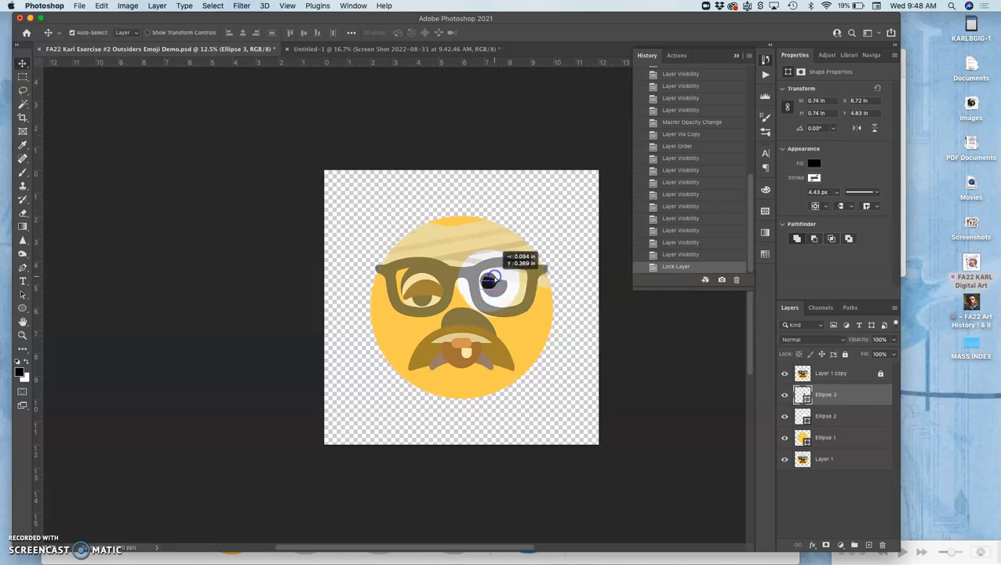
drag(490, 279, 493, 290)
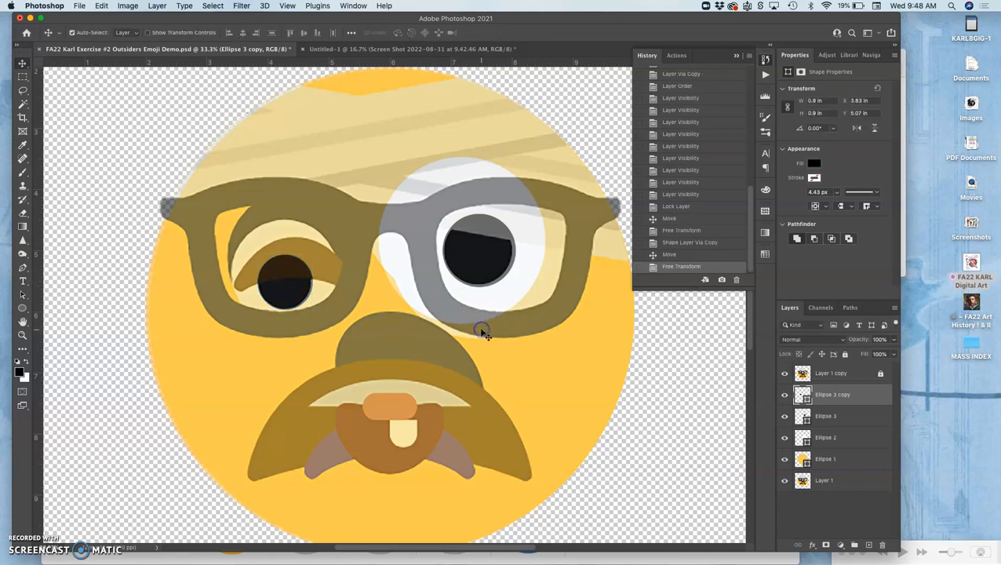
mouse_move(664, 285)
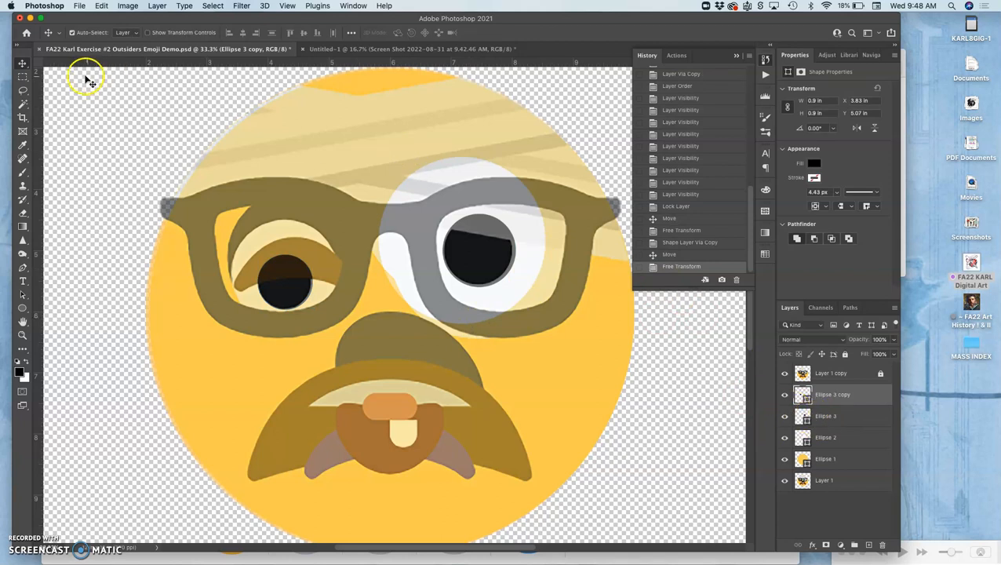
mouse_move(517, 291)
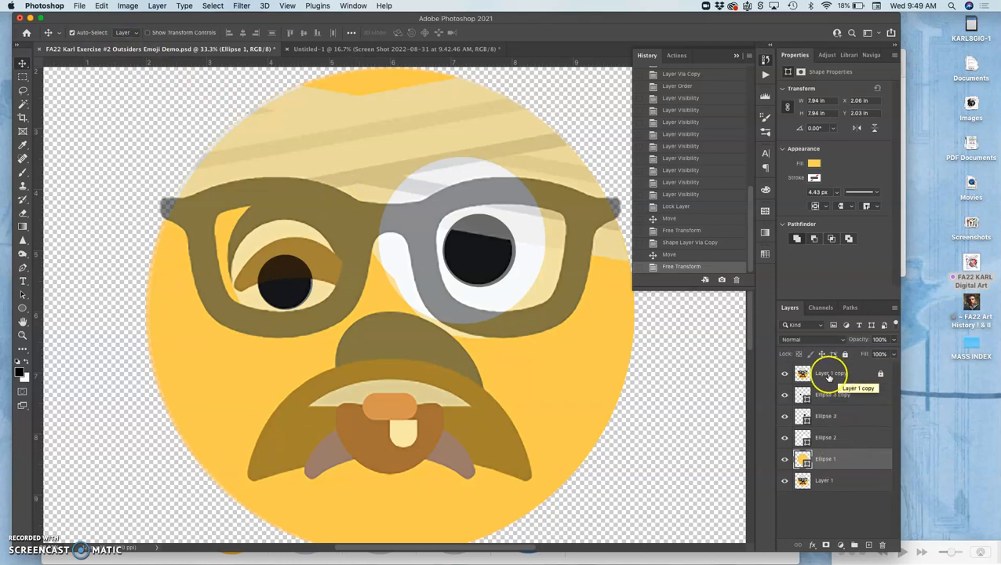
Unlock the reference copy, select Ellipse 3, and shrink the pupil to about 1.19 inches
click(828, 373)
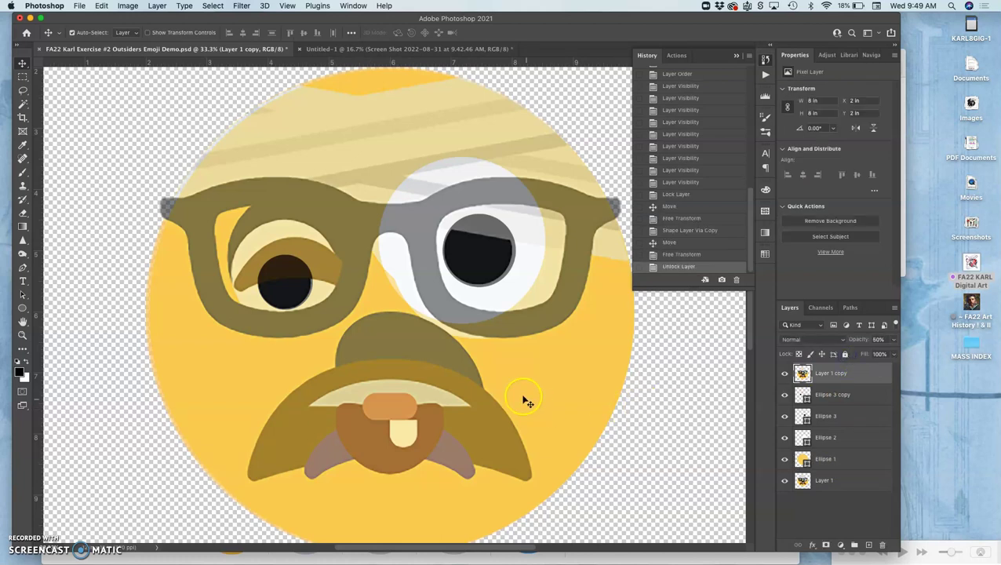
mouse_move(739, 345)
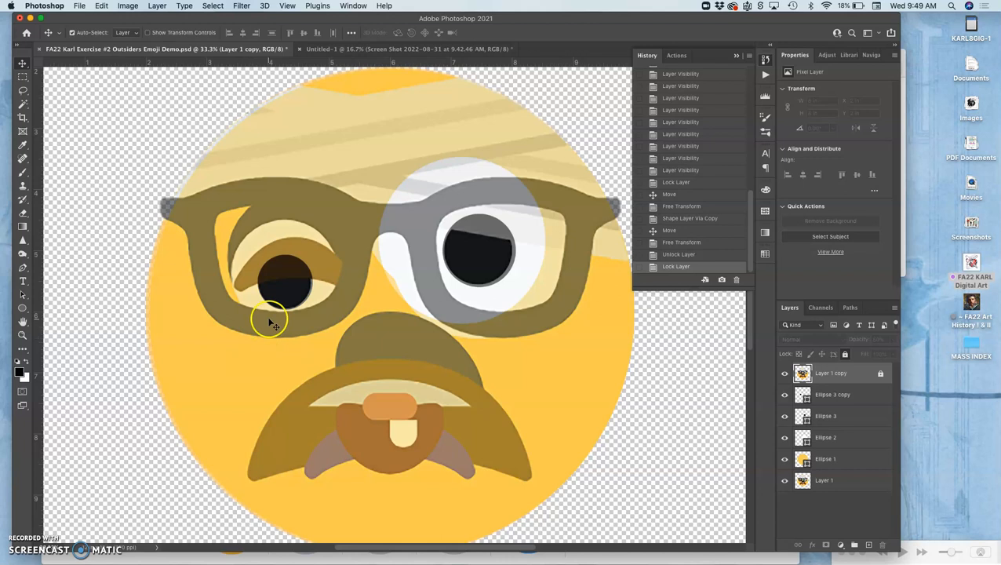
click(826, 437)
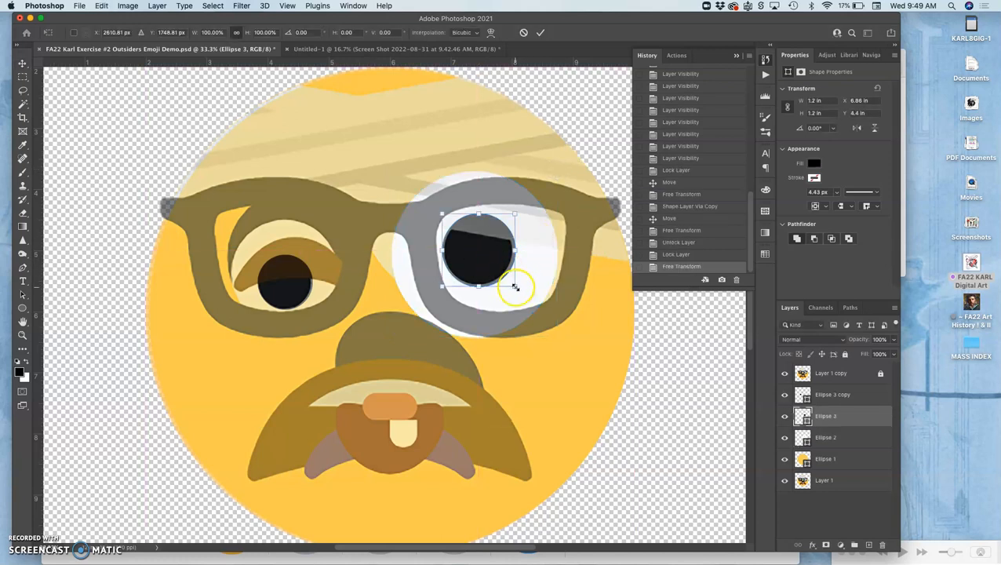
drag(515, 287, 512, 283)
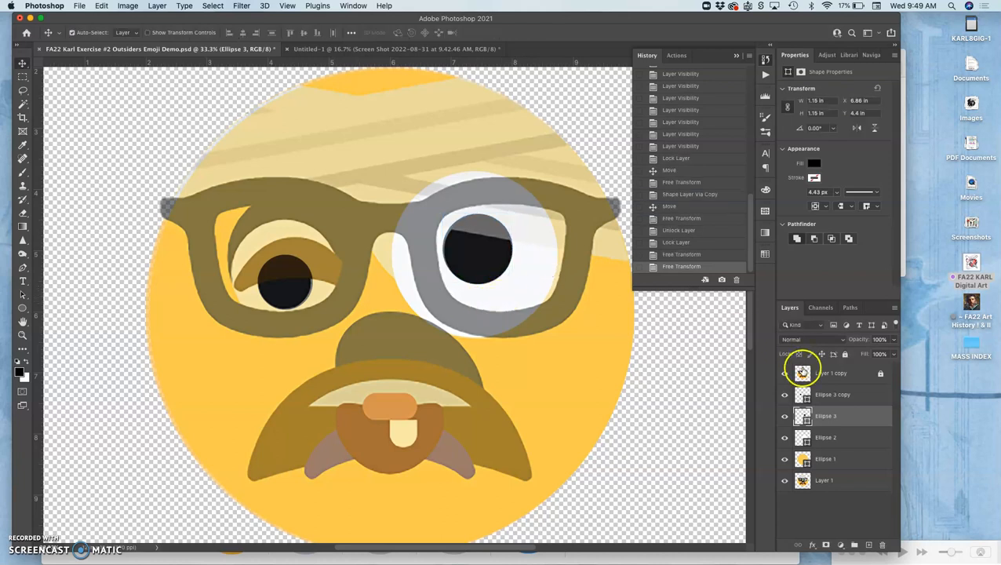
Toggle Layer 1 copy's visibility to compare, then bring the Untitled-1 document forward
click(784, 372)
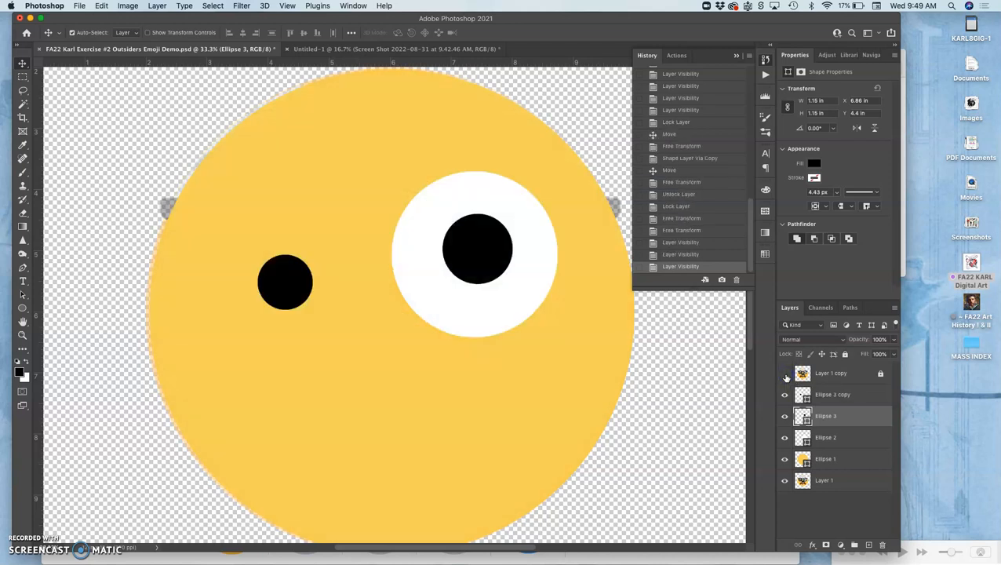
click(784, 373)
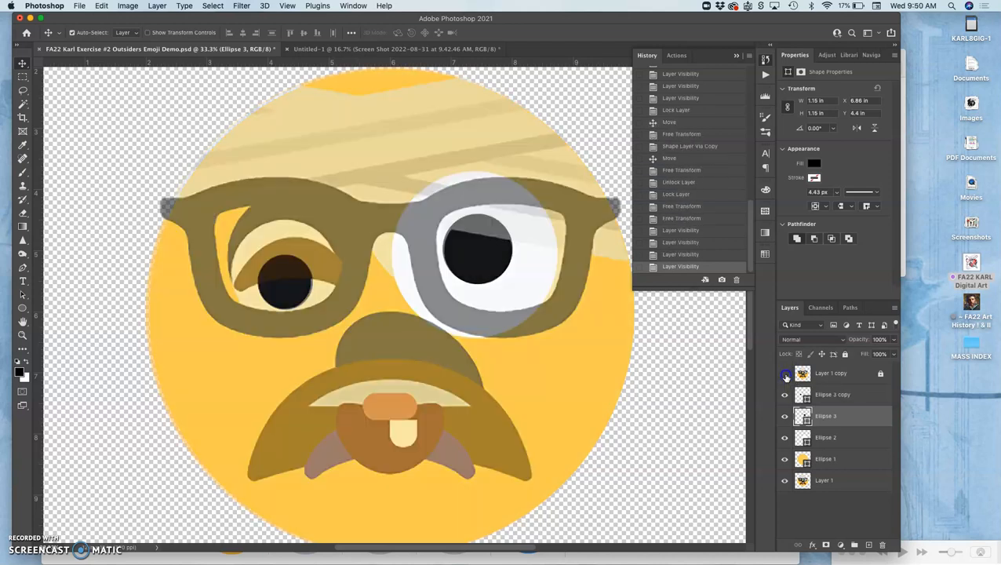
click(783, 373)
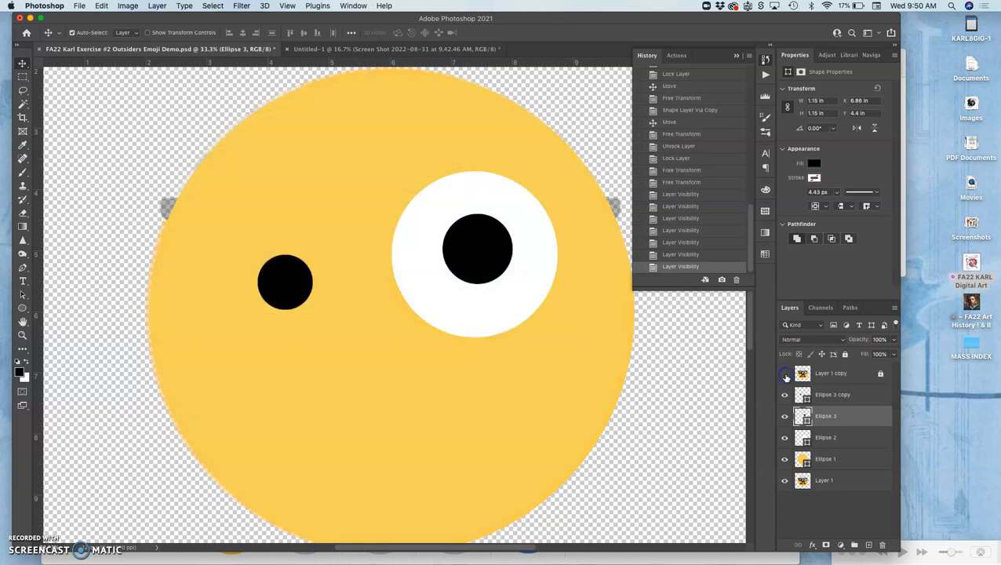
click(784, 374)
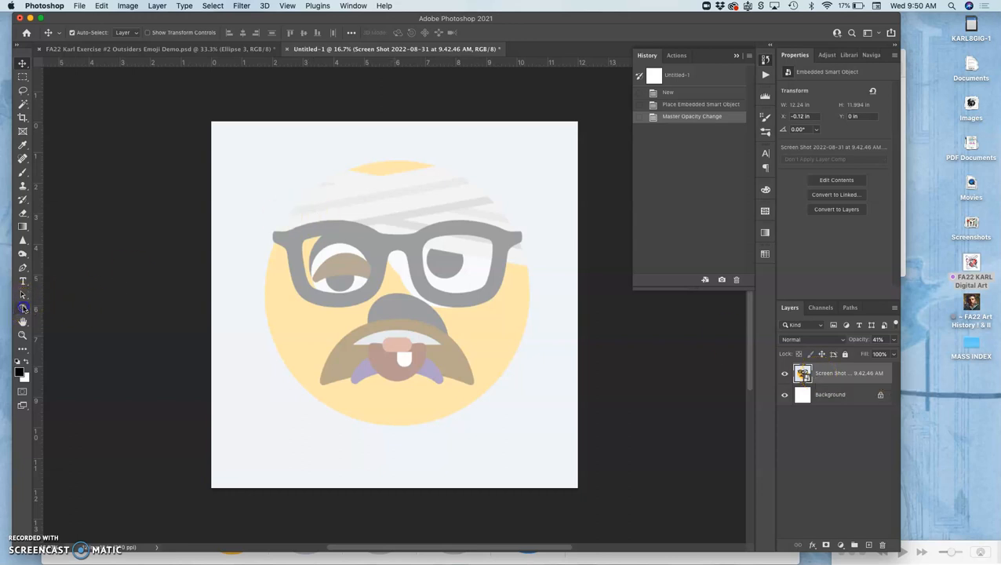
Draw a black Ellipse 1 circle, about 8.76 inches wide, over the emoji head
click(22, 307)
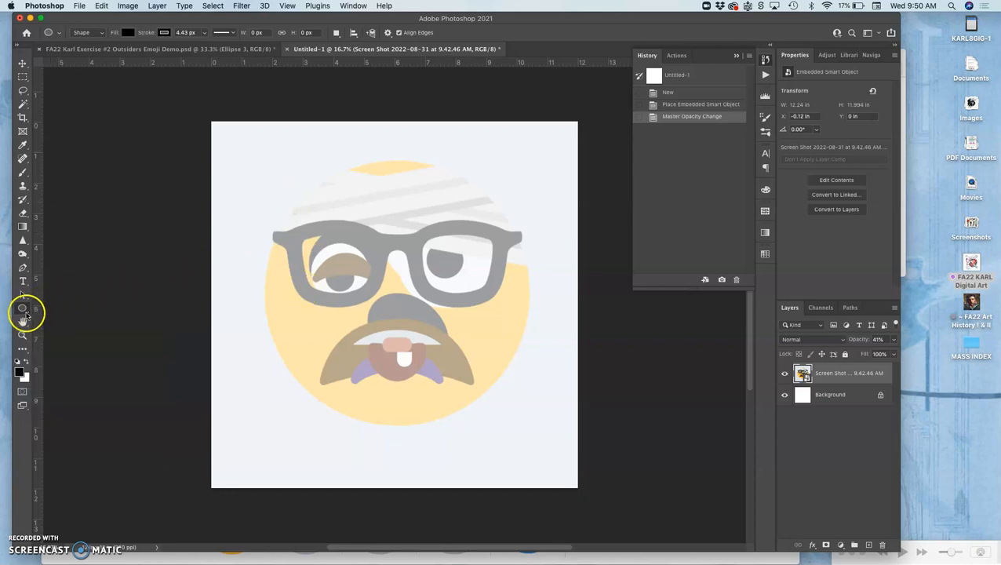
mouse_move(22, 320)
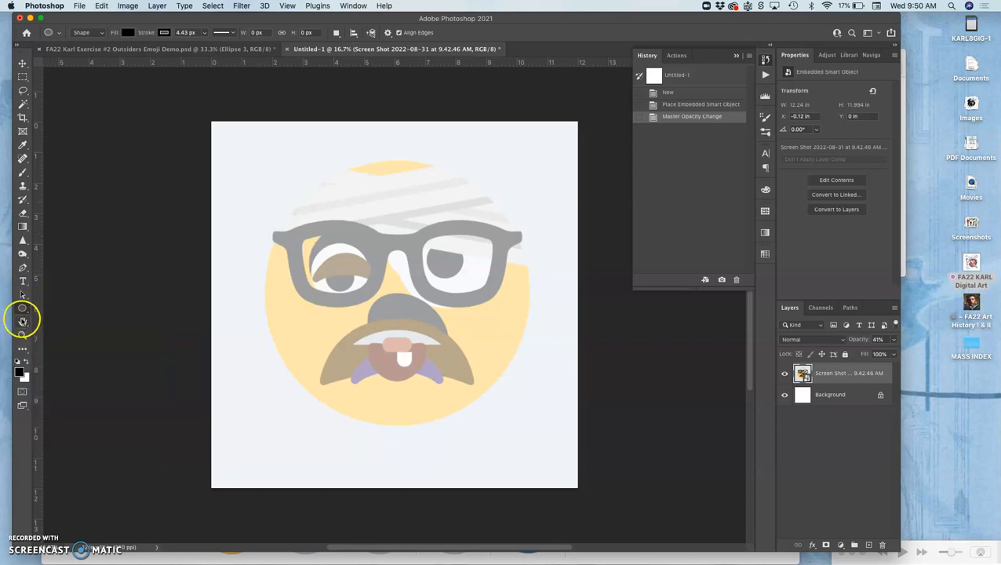
mouse_move(22, 312)
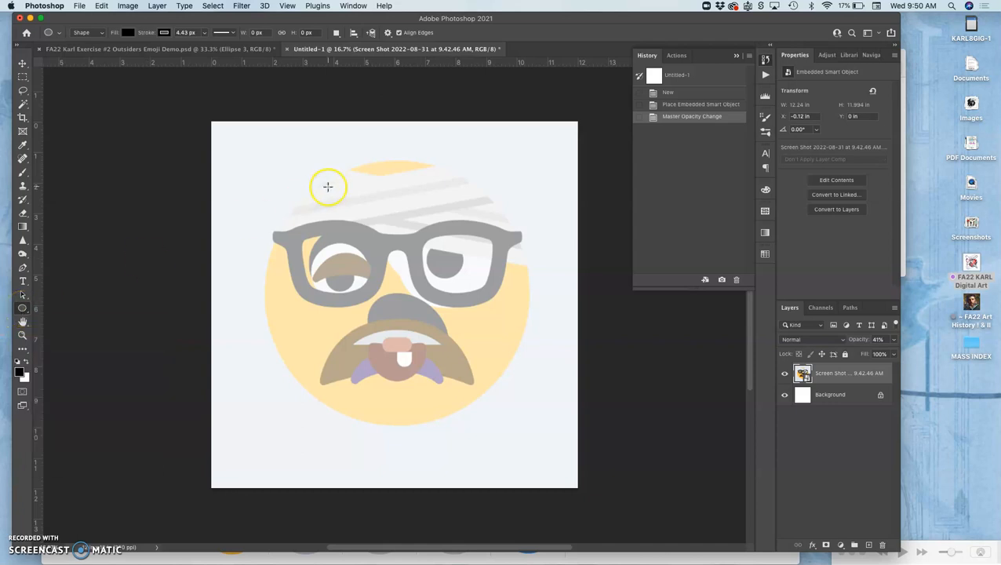
drag(328, 186, 481, 394)
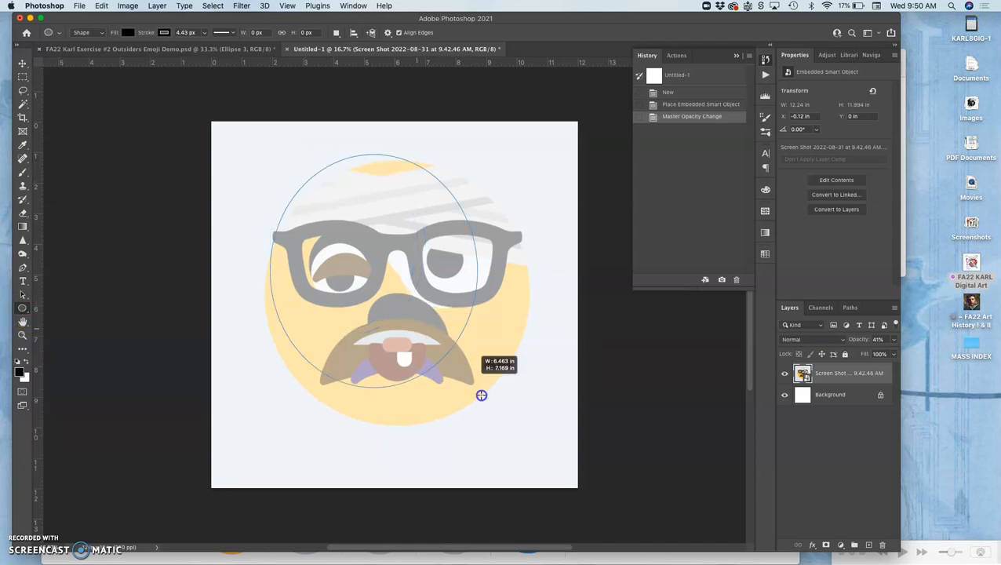
drag(481, 394, 537, 435)
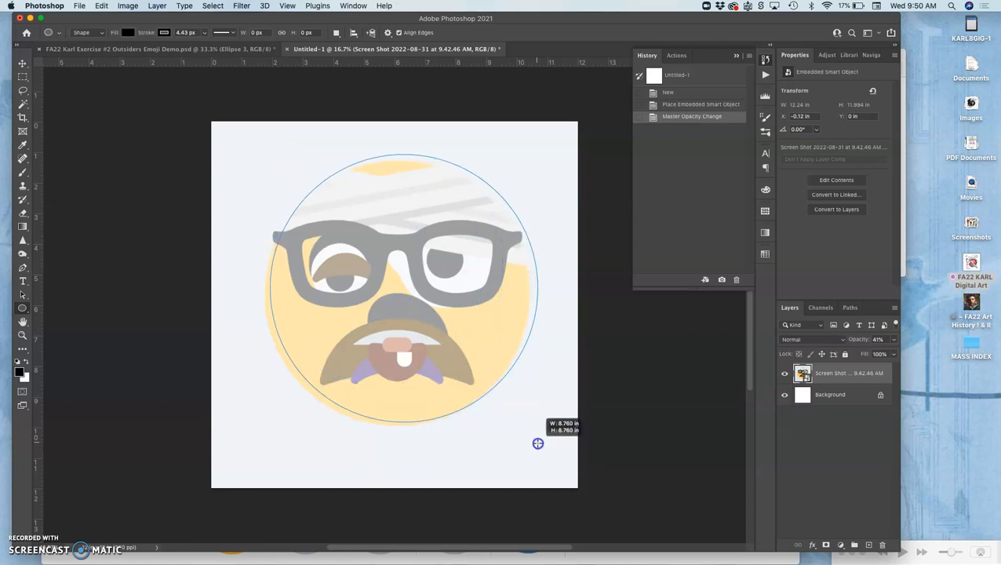
drag(271, 155, 537, 420)
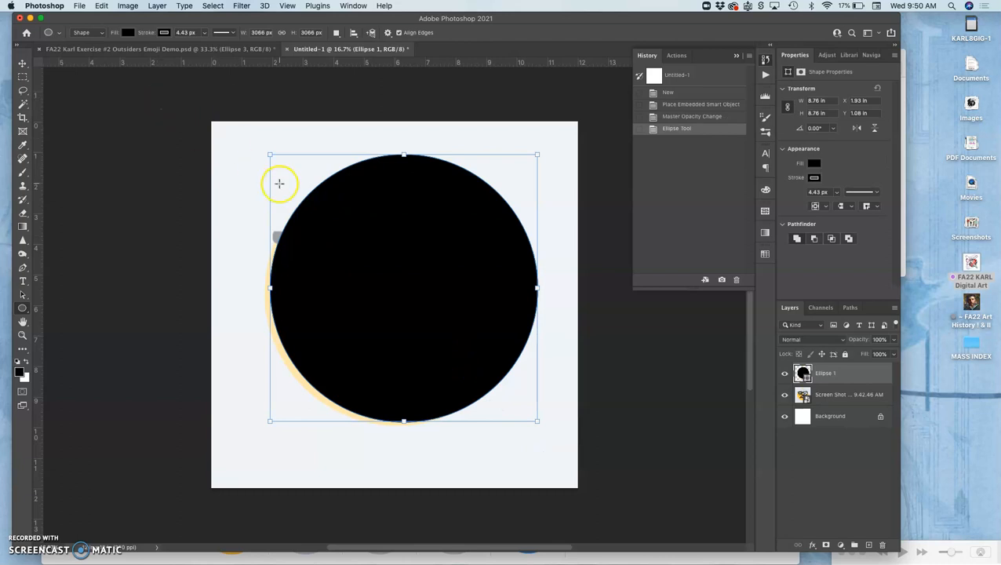
mouse_move(395, 279)
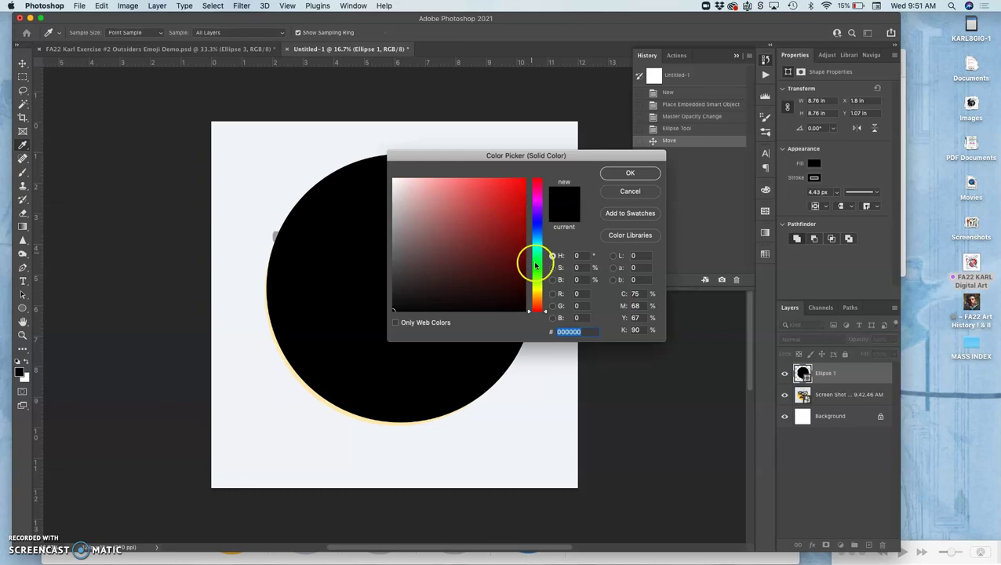
Fill the Ellipse 1 circle with soft yellow #eae267
click(535, 232)
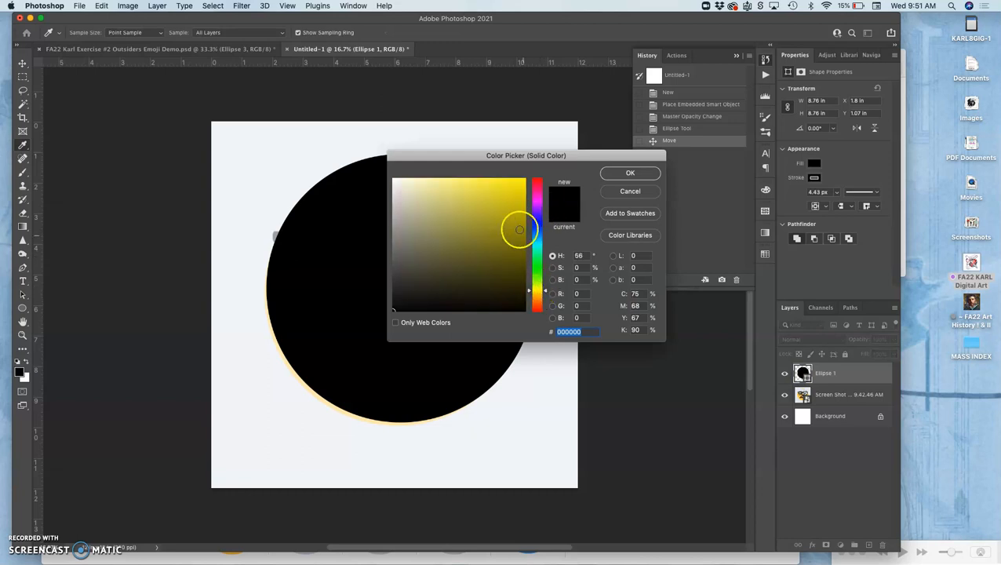
click(508, 183)
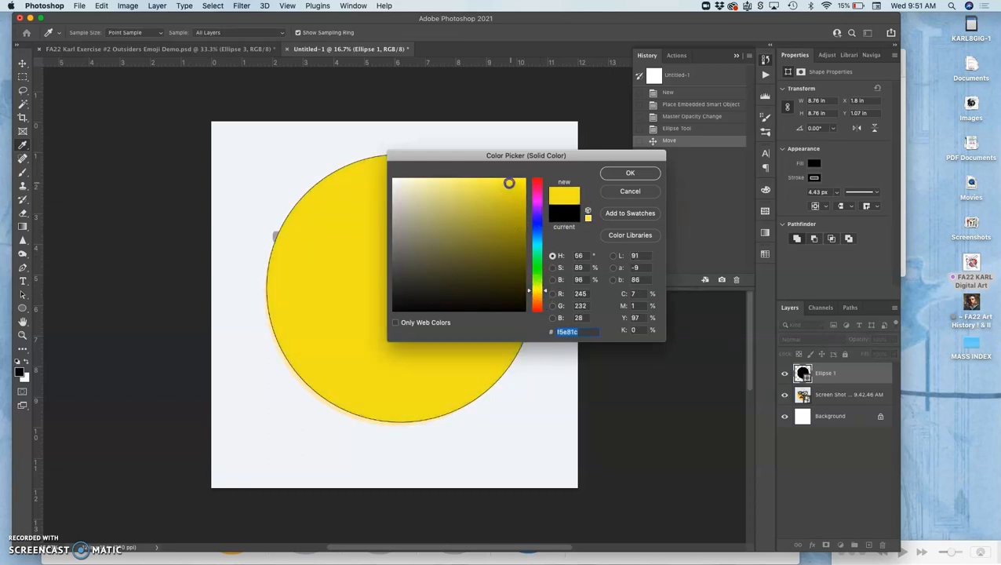
click(458, 191)
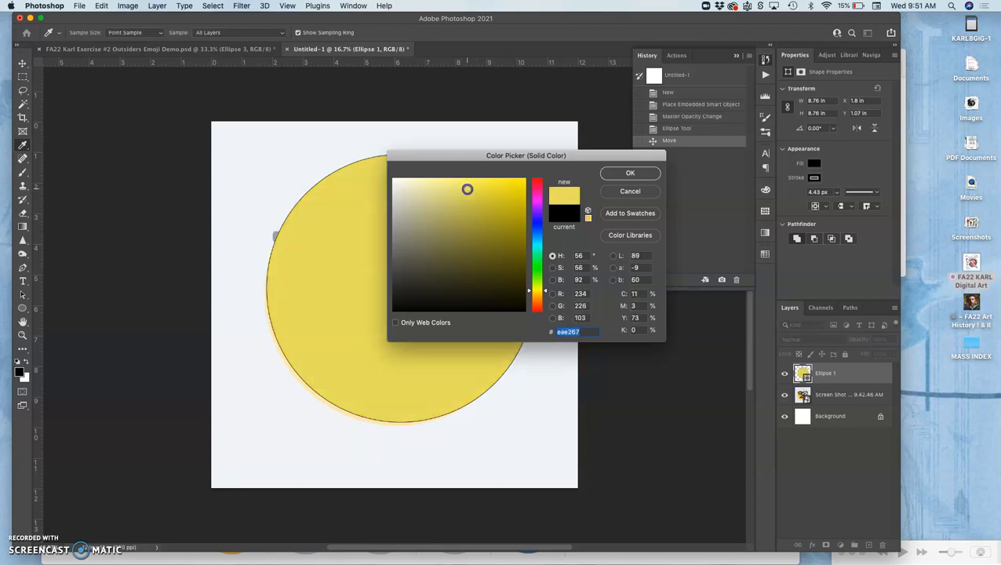
click(629, 172)
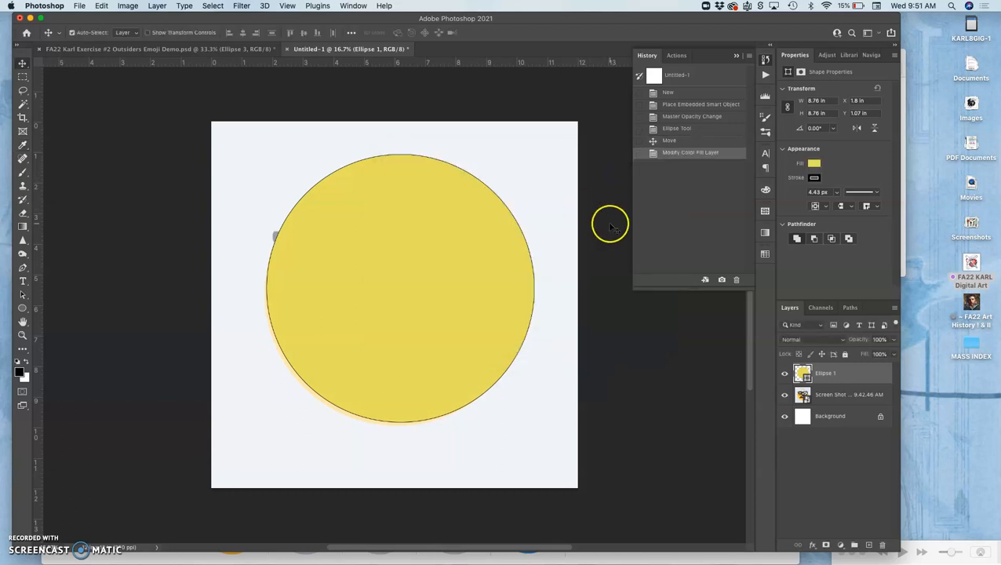
mouse_move(690, 337)
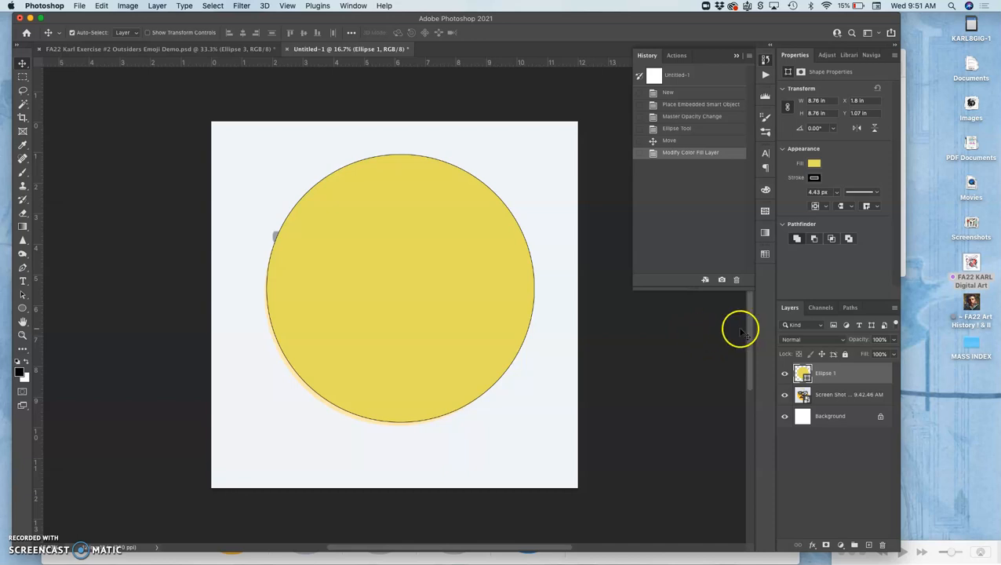
mouse_move(741, 365)
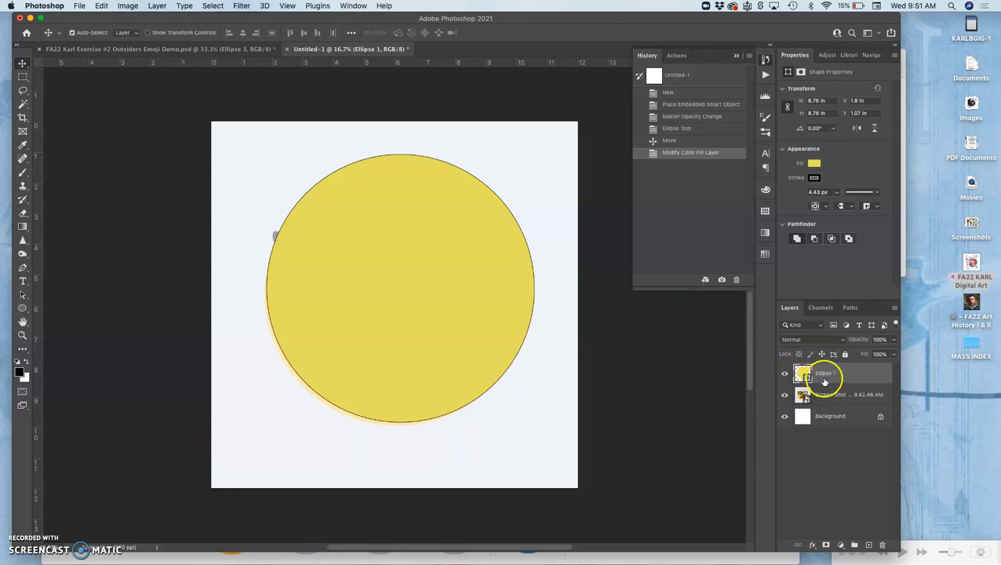
Select the faded screenshot copy layer above Ellipse 1 and lock it with Lock All
click(824, 373)
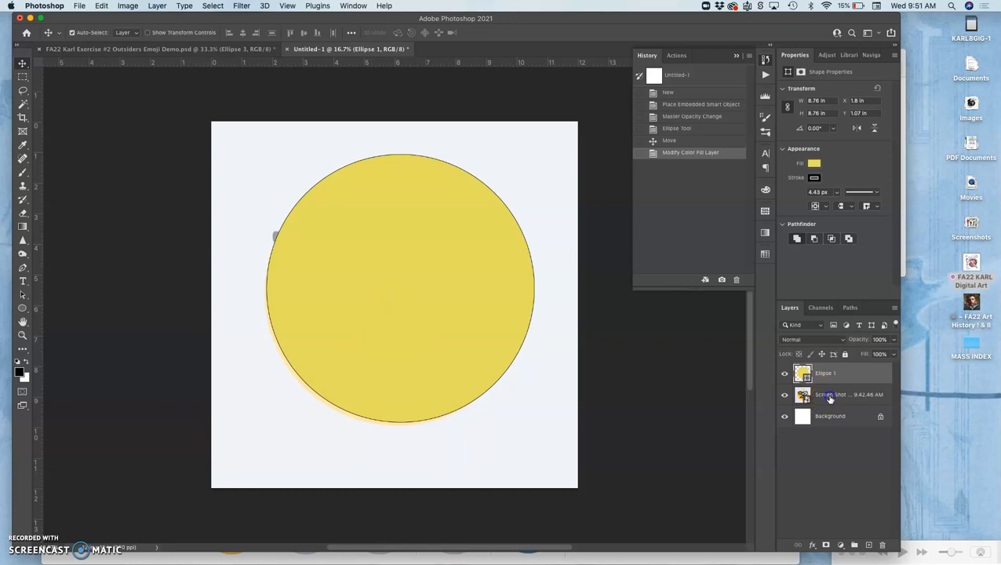
click(847, 394)
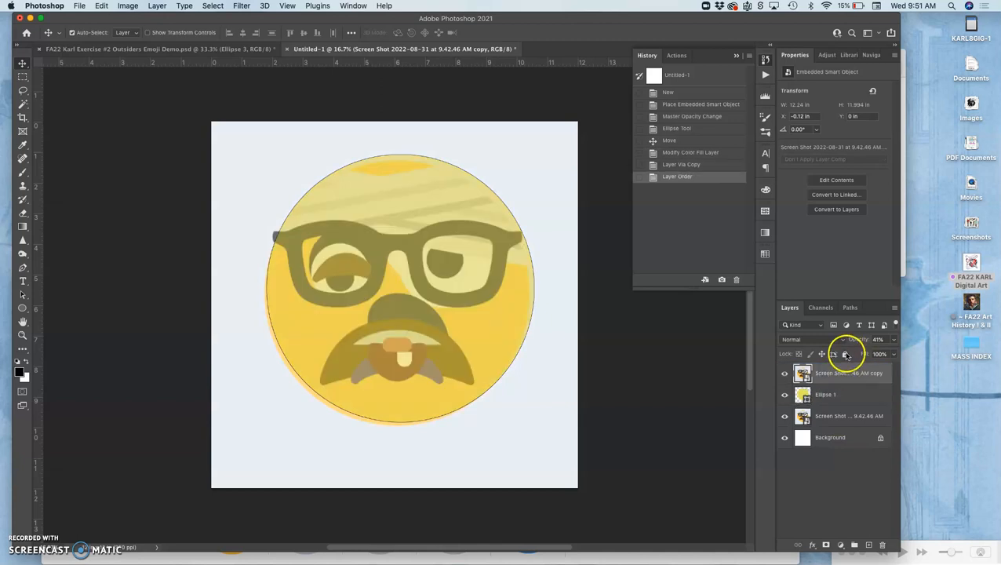
click(843, 354)
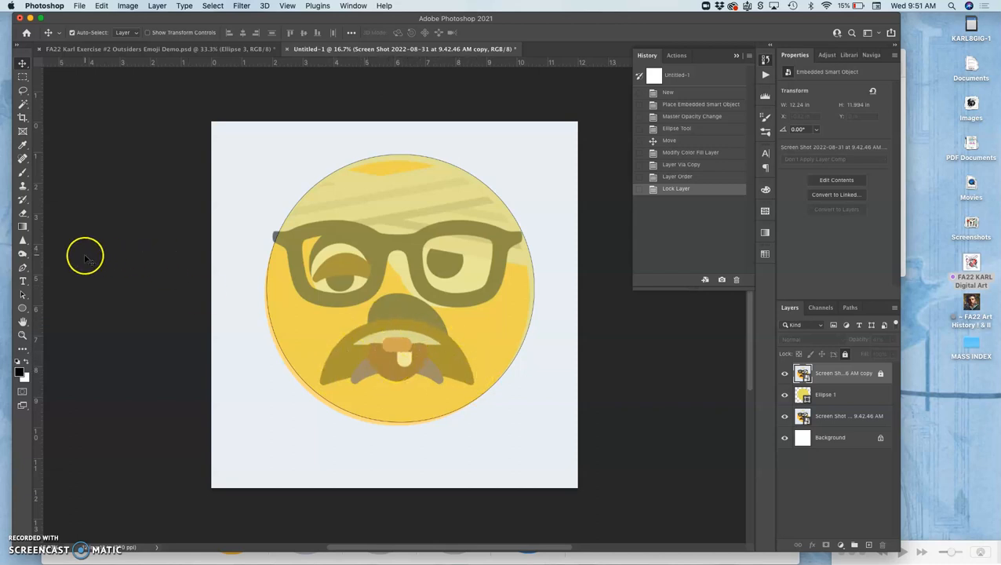
mouse_move(22, 305)
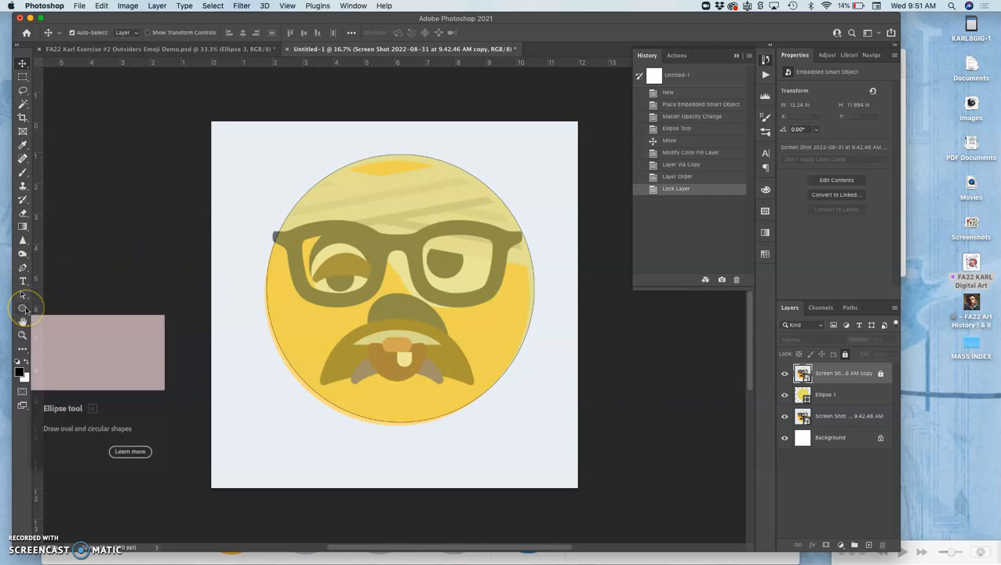
Draw a new Ellipse 2 over the mouth and position it under the mustache
click(22, 301)
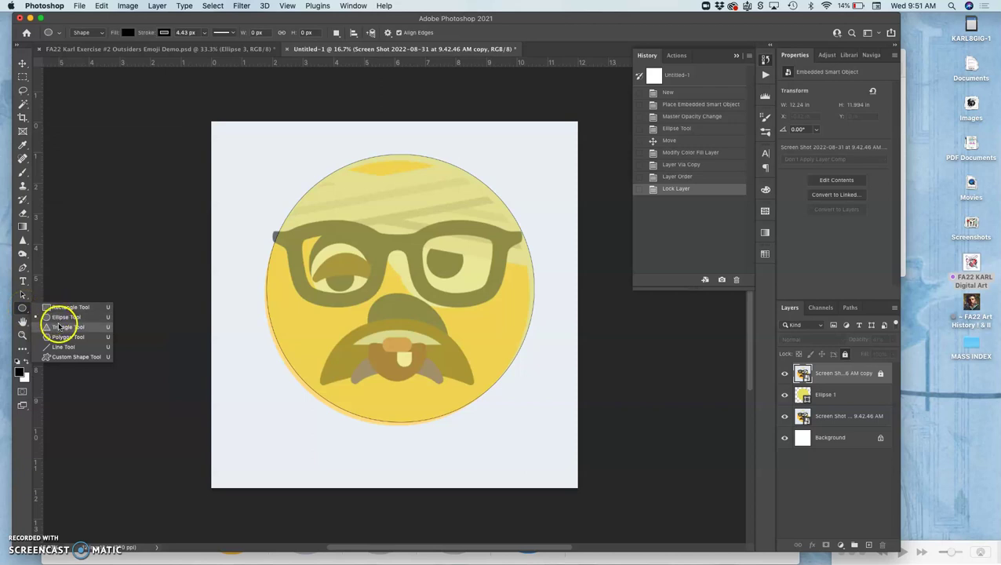
mouse_move(63, 357)
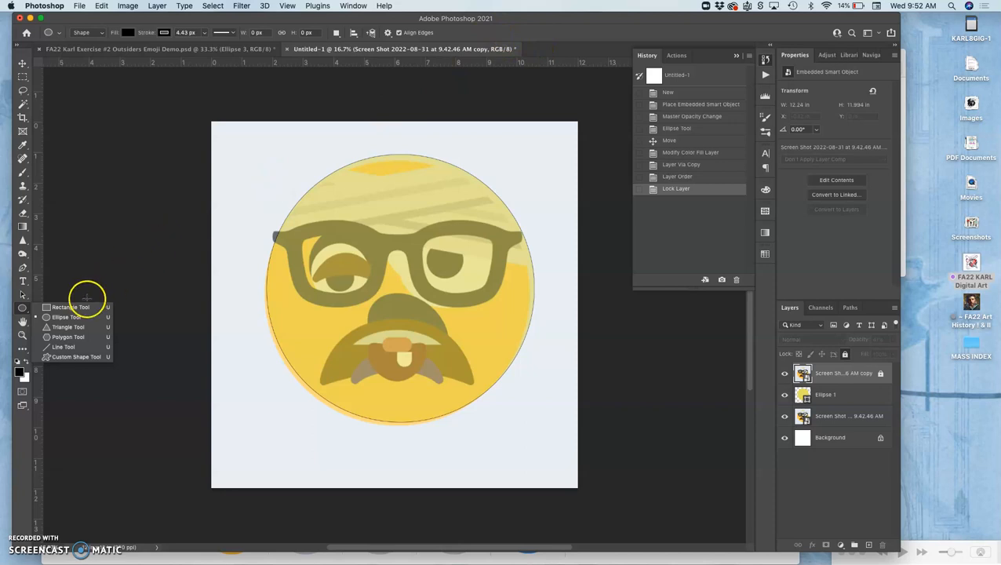
mouse_move(59, 317)
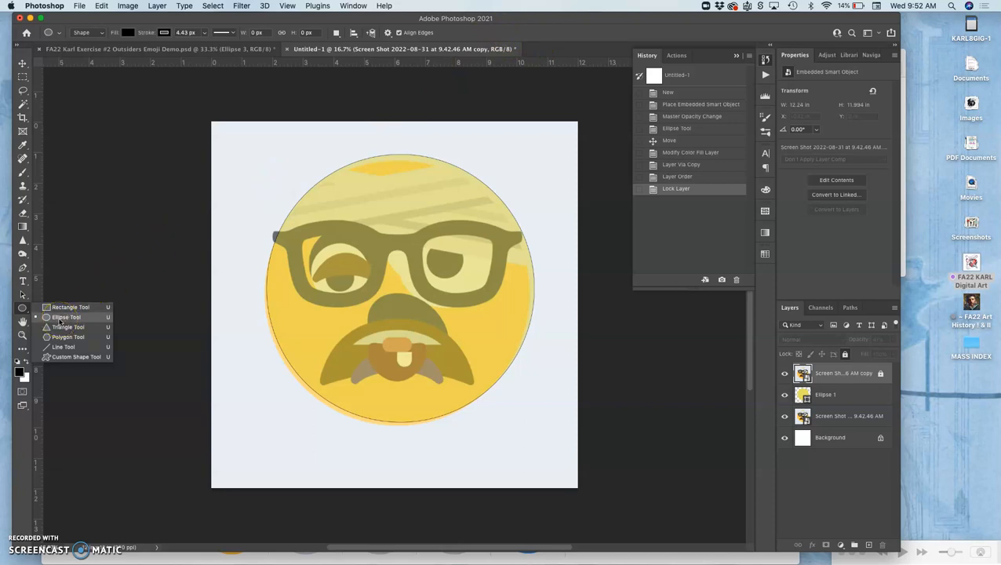
click(65, 317)
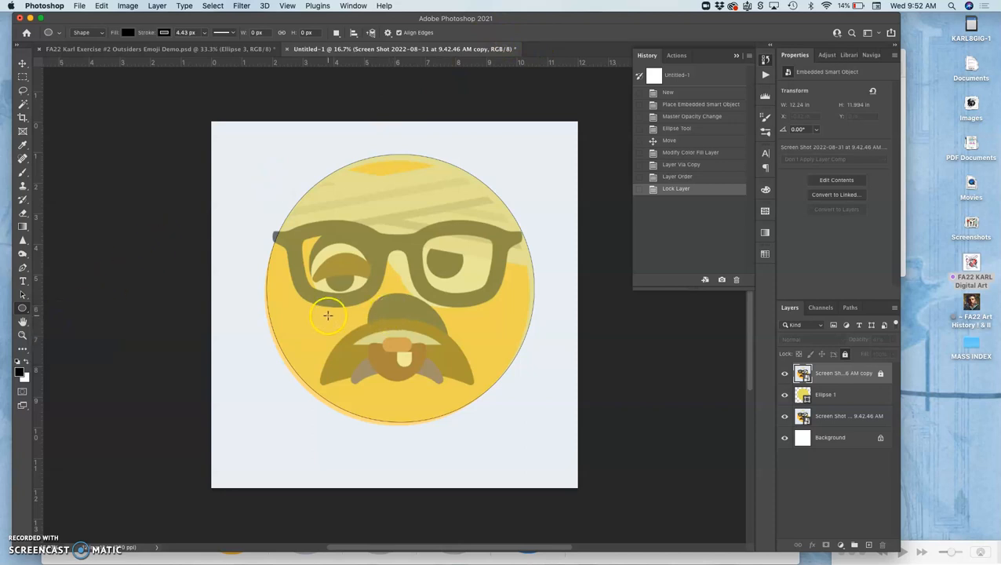
click(825, 394)
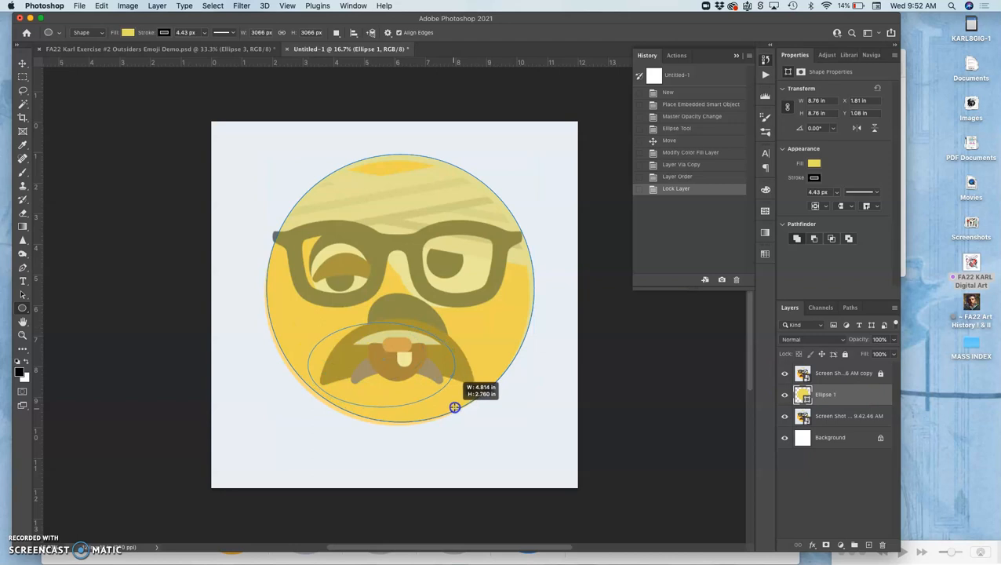
drag(455, 406, 437, 414)
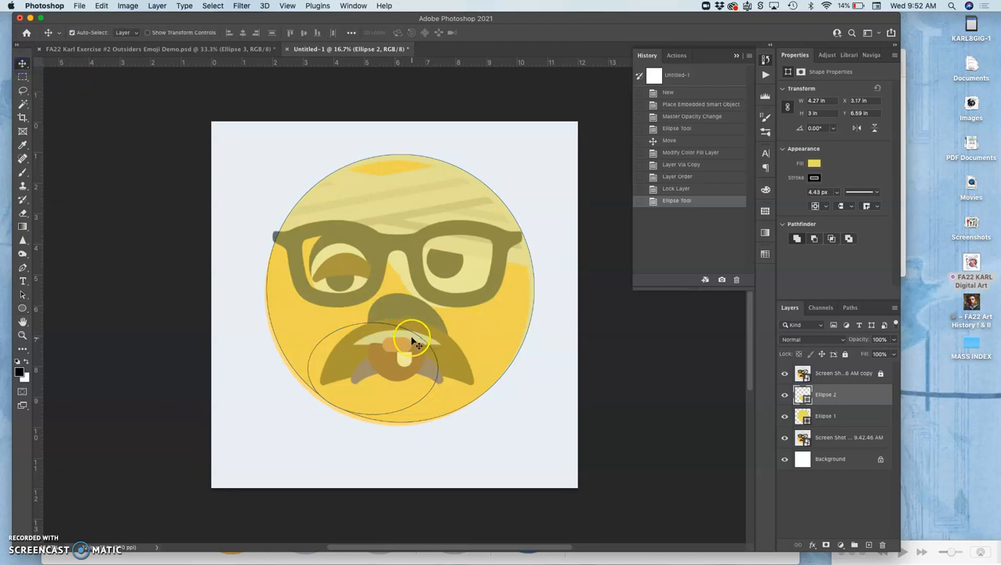
drag(412, 338, 431, 333)
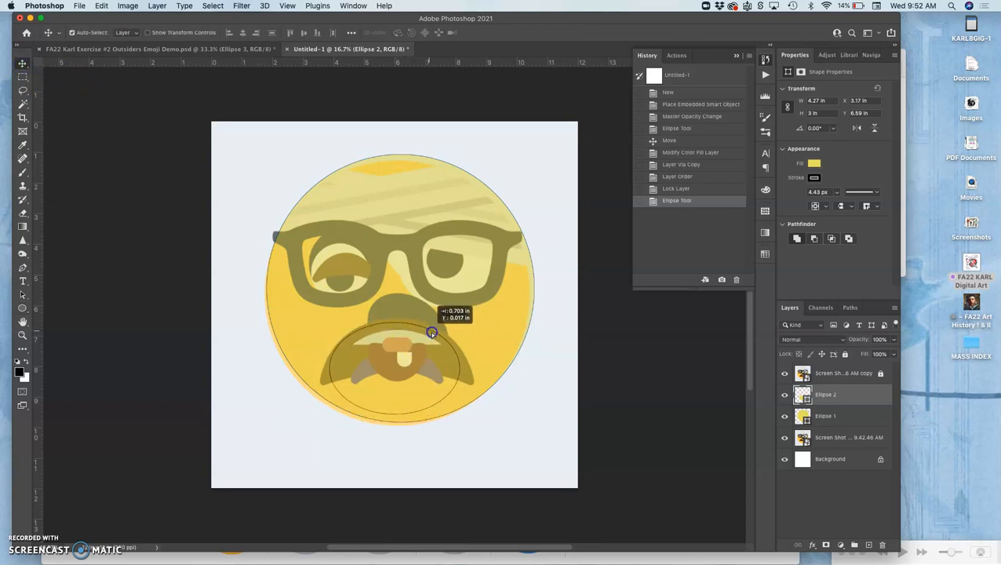
drag(431, 331, 429, 330)
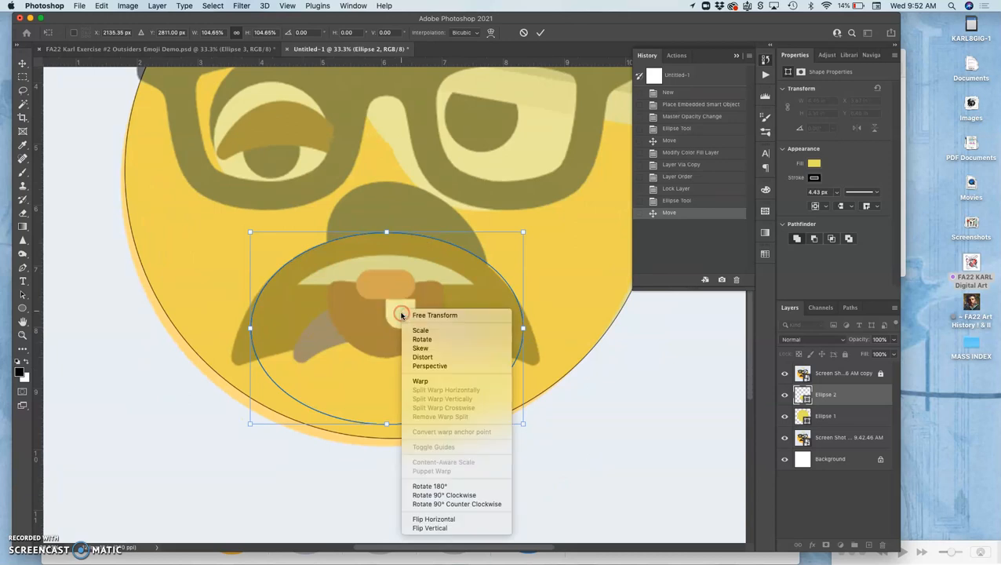
mouse_move(425, 357)
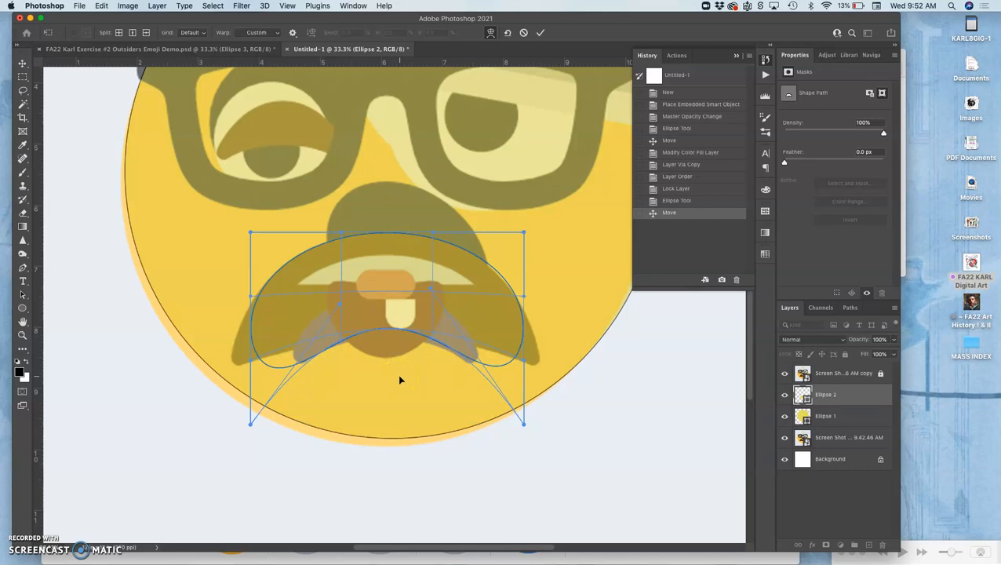
mouse_move(521, 426)
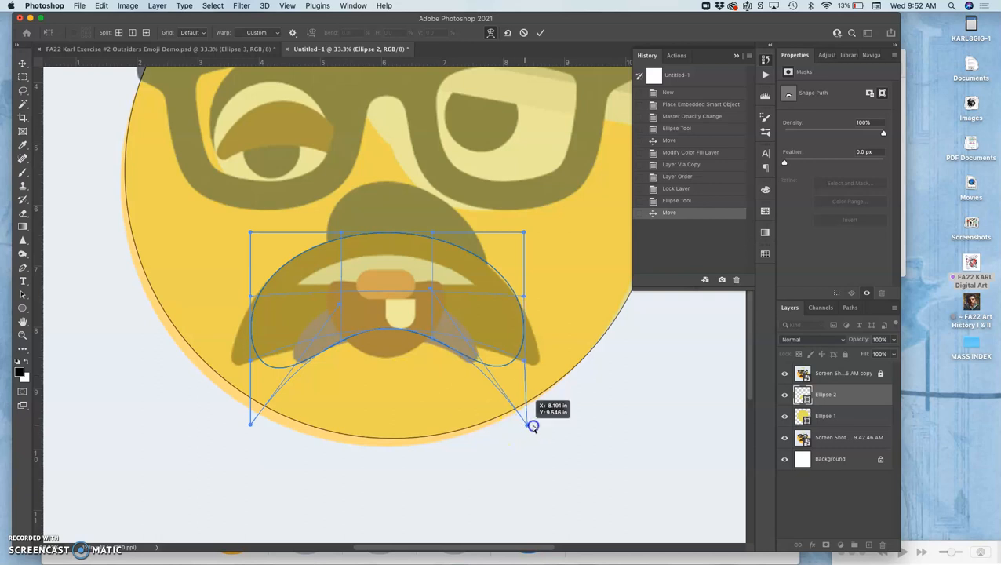
Warp Ellipse 2 by pulling a lower corner outward into a mouth curve
drag(532, 426, 555, 399)
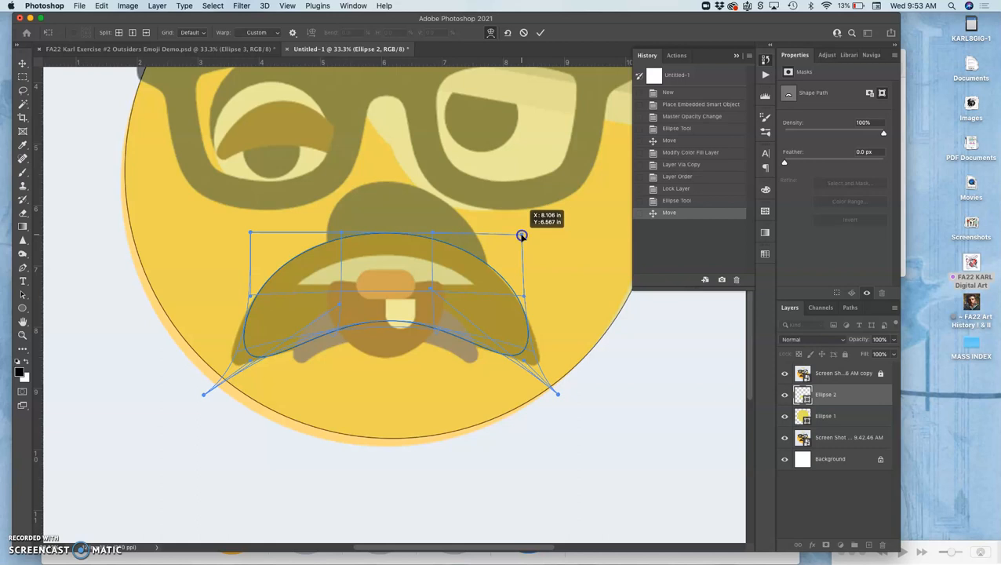
mouse_move(258, 258)
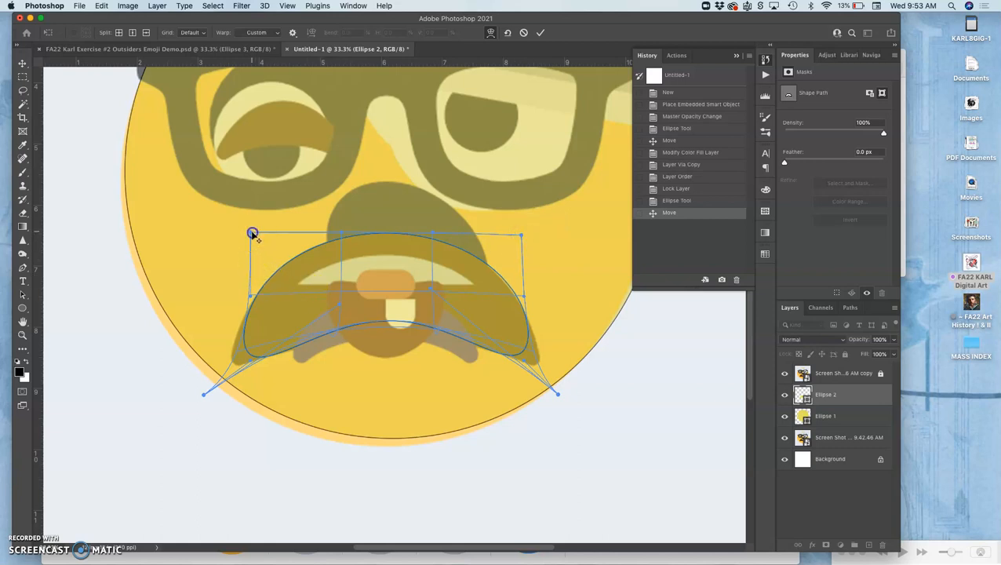
mouse_move(555, 258)
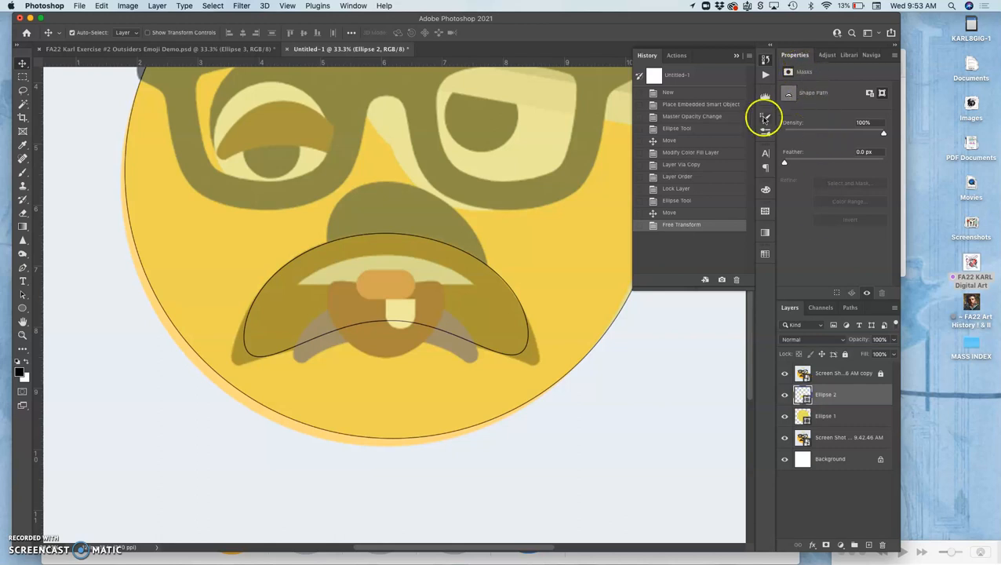
mouse_move(806, 255)
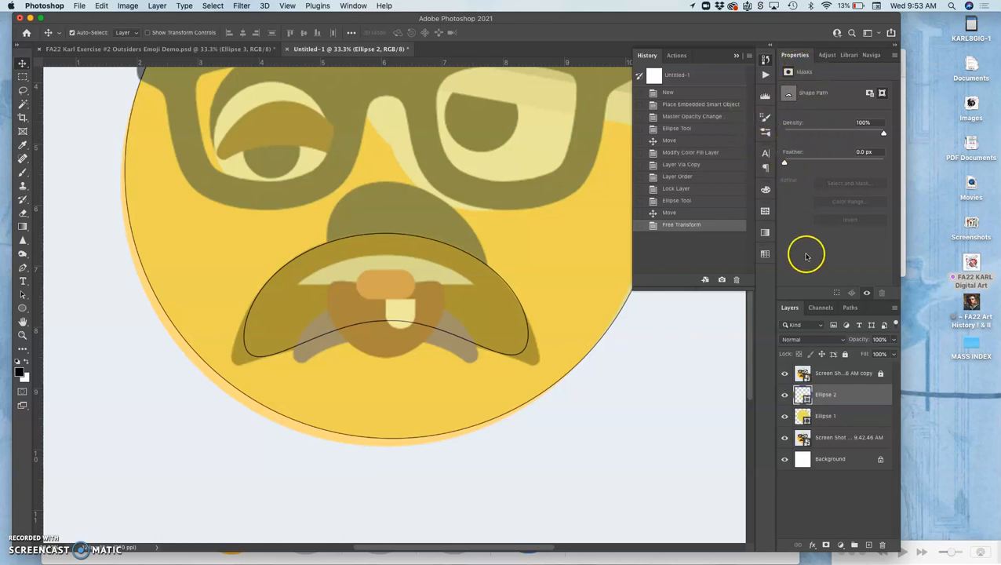
Commit the Ellipse 2 warp, select Ellipse 1, and open then close its Stroke colour options
click(825, 416)
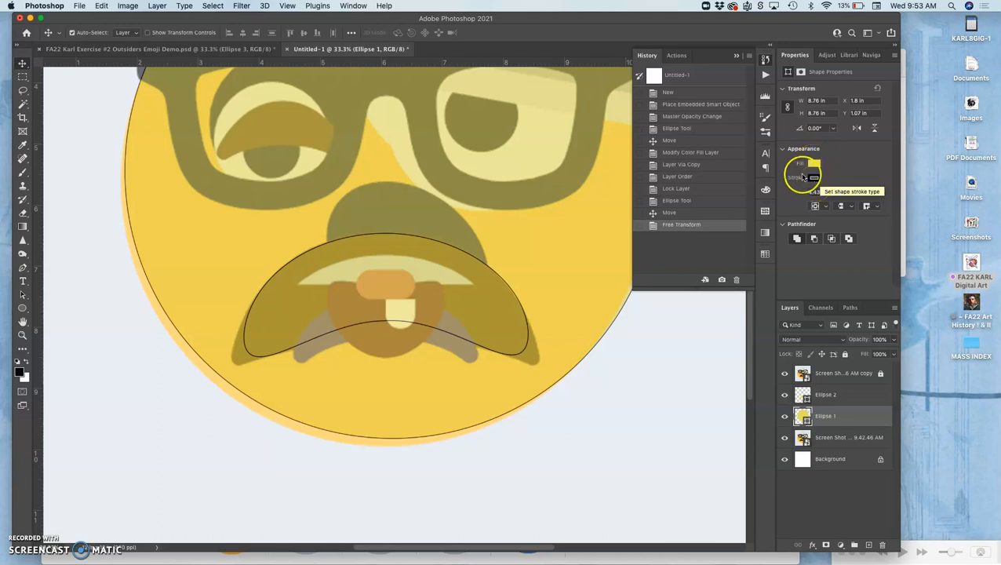
click(814, 178)
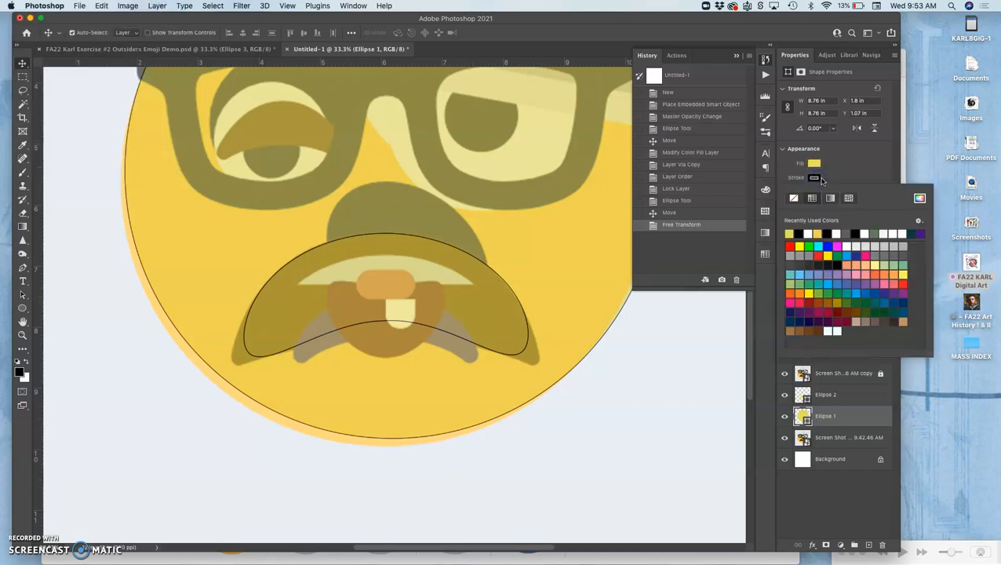
click(813, 177)
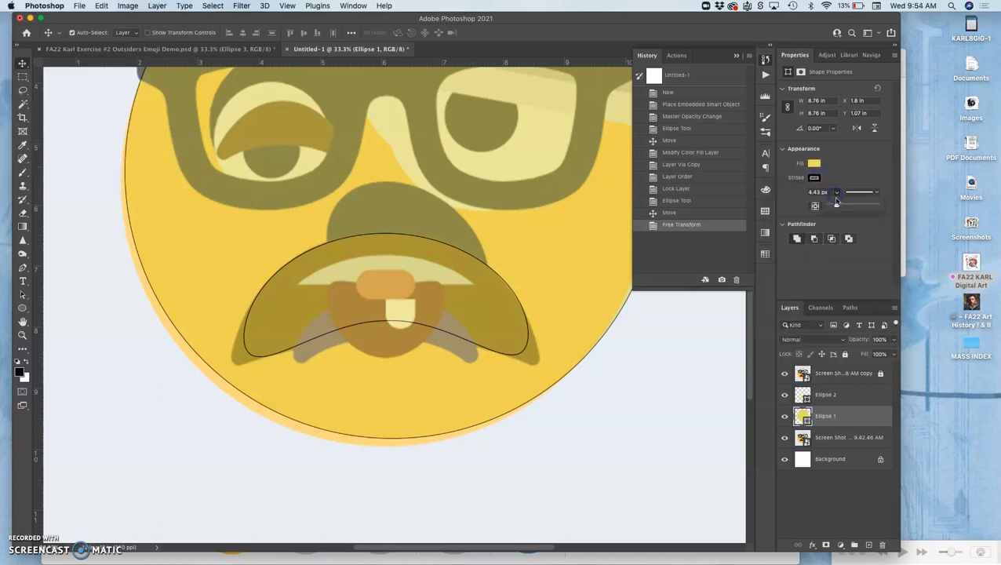